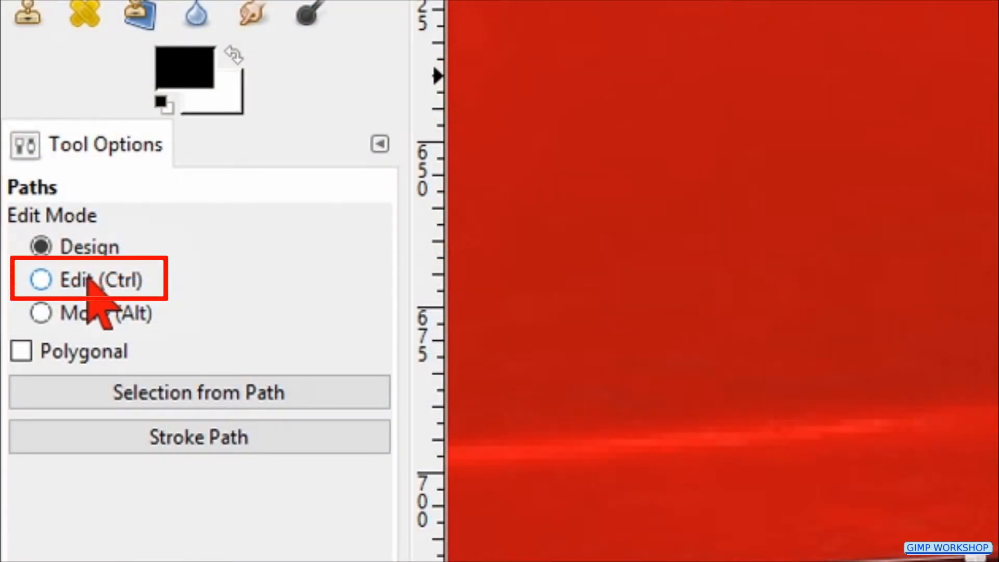
# - Switch the Paths tool to Edit mode and refine the car body path's nodes
pyautogui.click(40, 279)
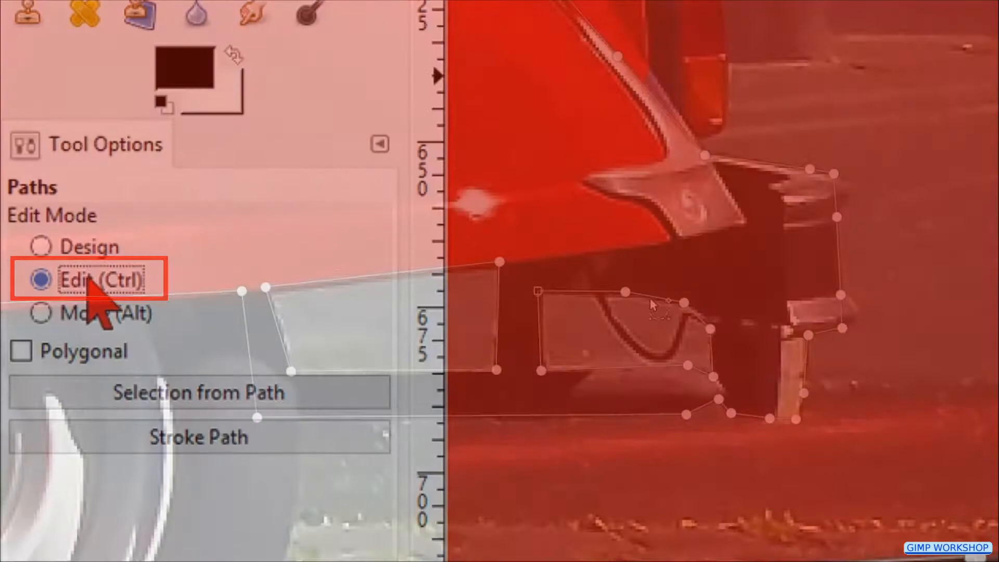
pyautogui.click(191, 267)
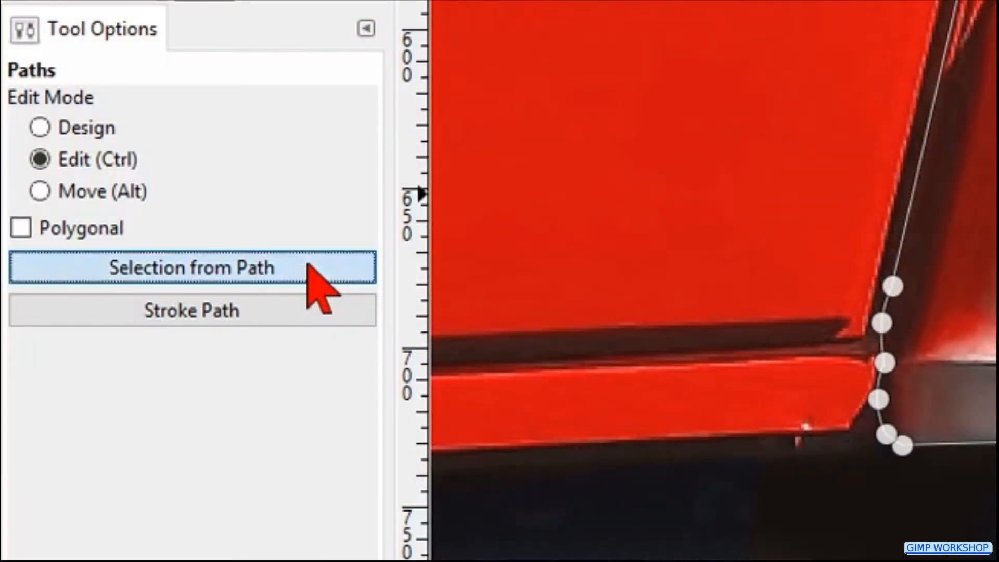
# - Convert the body path to a selection and set Ellipse Select to Add with fixed aspect ratio
pyautogui.click(191, 267)
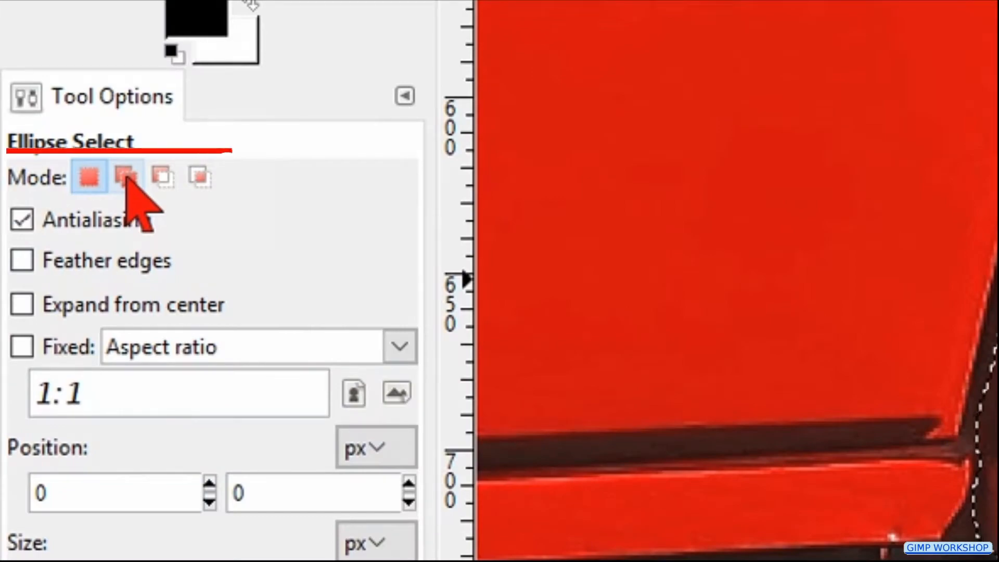
pyautogui.click(125, 177)
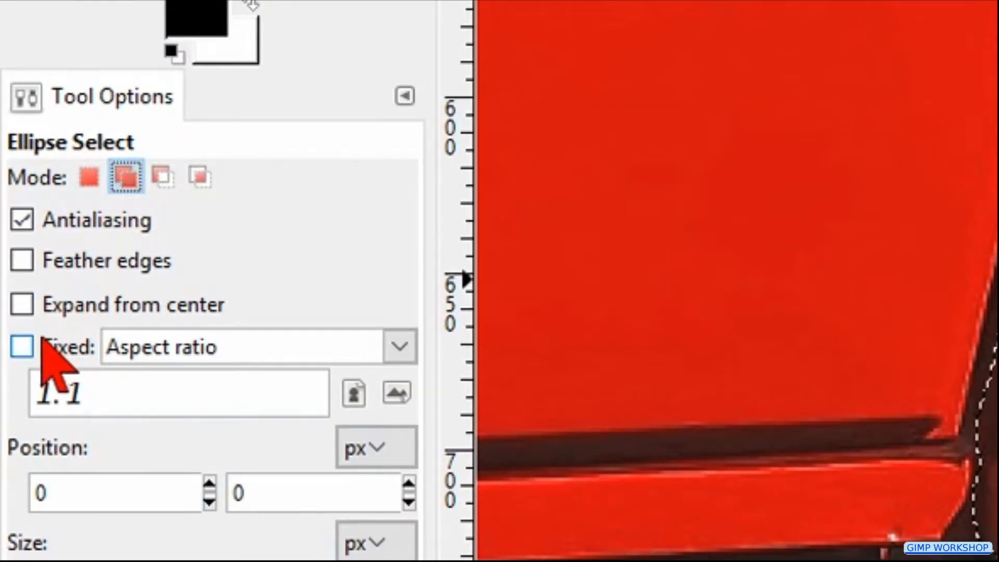
pyautogui.click(20, 346)
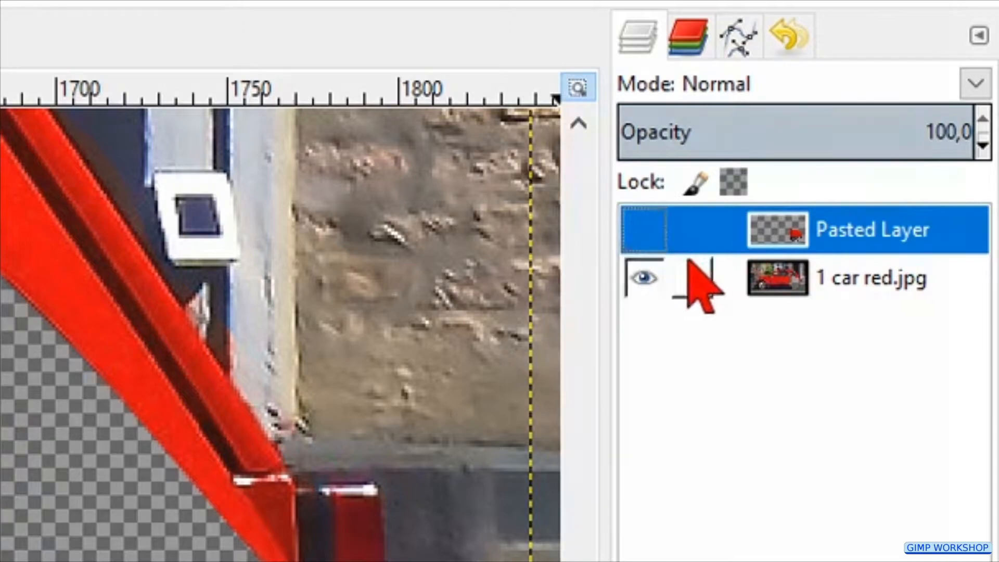
# - Cut the front wheel from the car photo with an ellipse selection into hidden Pasted Layer #1
pyautogui.click(867, 278)
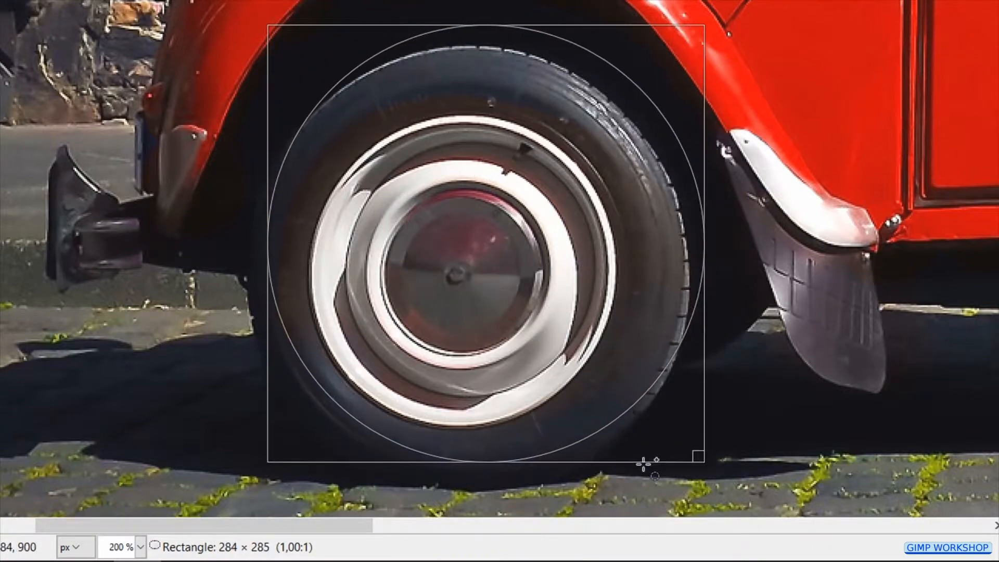
pyautogui.moveTo(647, 462); pyautogui.dragTo(625, 287)
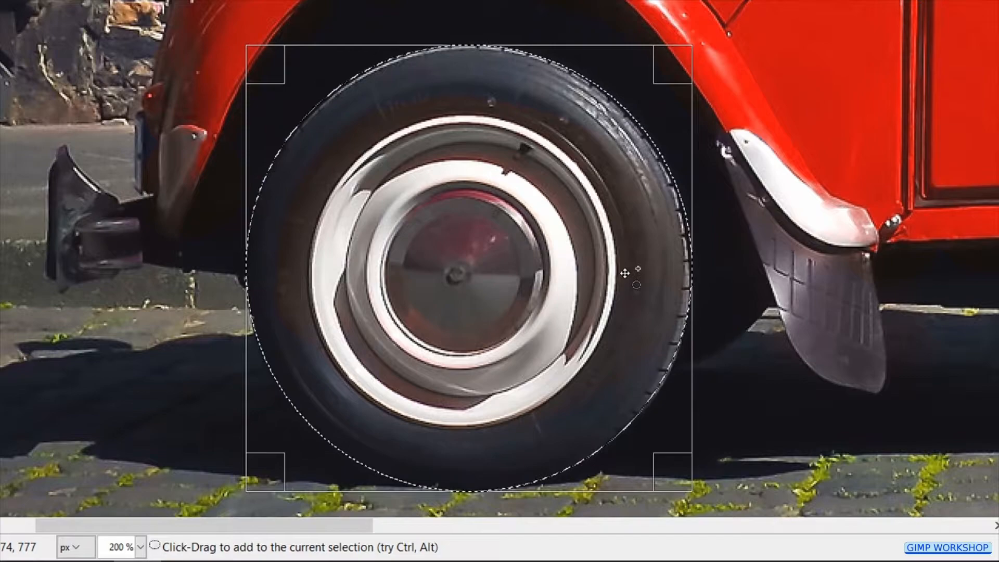
pyautogui.press('ctrl+x')
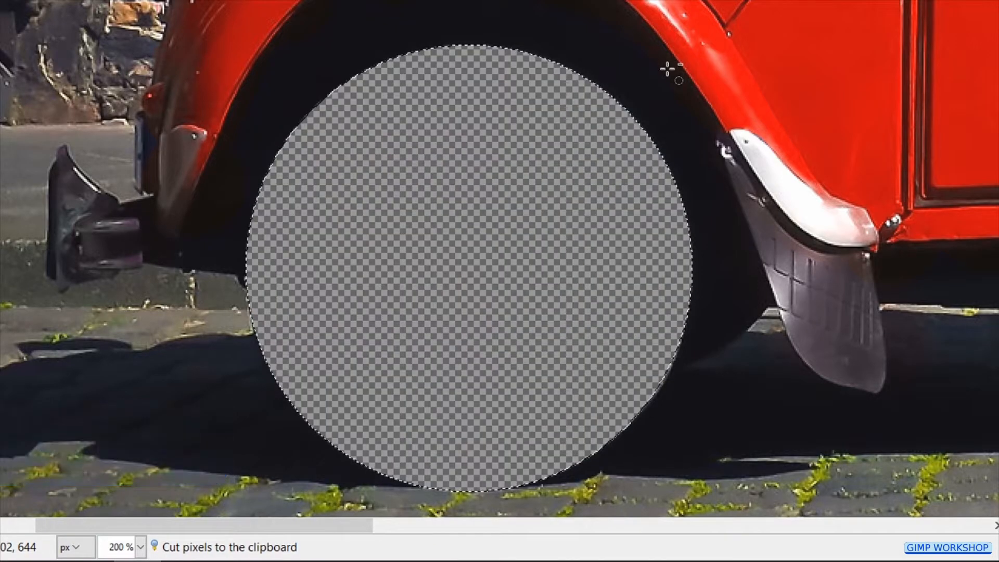
pyautogui.press('ctrl+v')
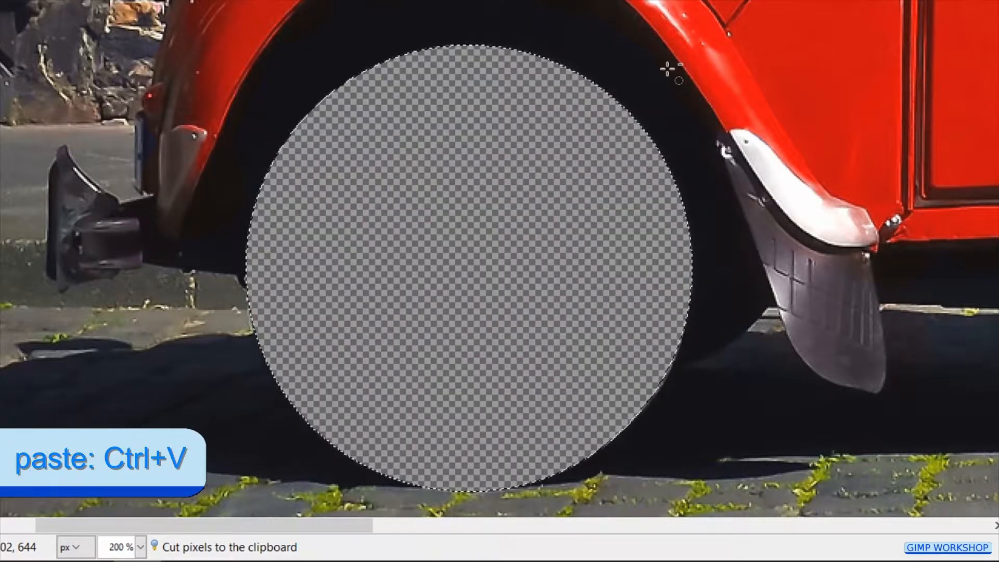
pyautogui.click(634, 276)
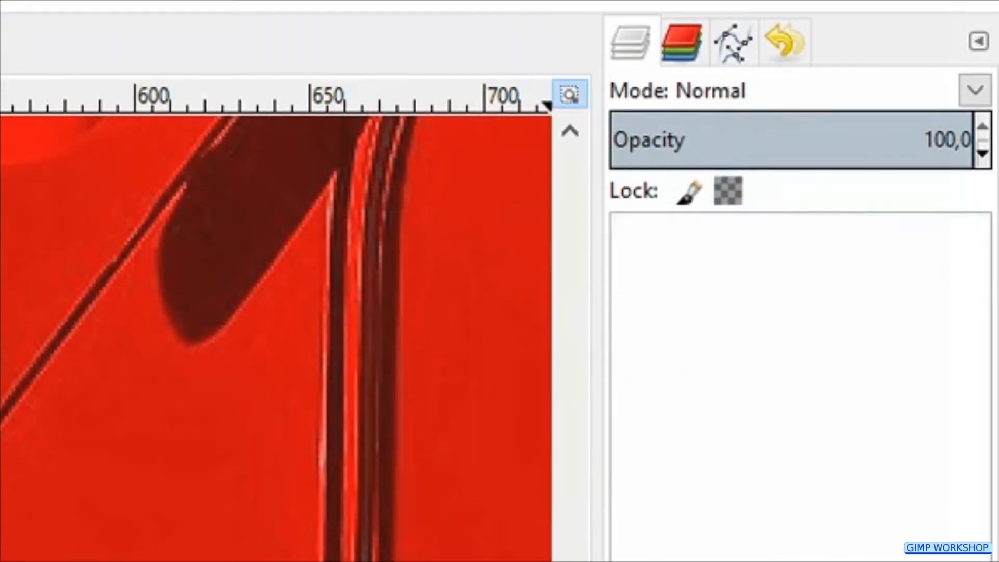
pyautogui.click(866, 239)
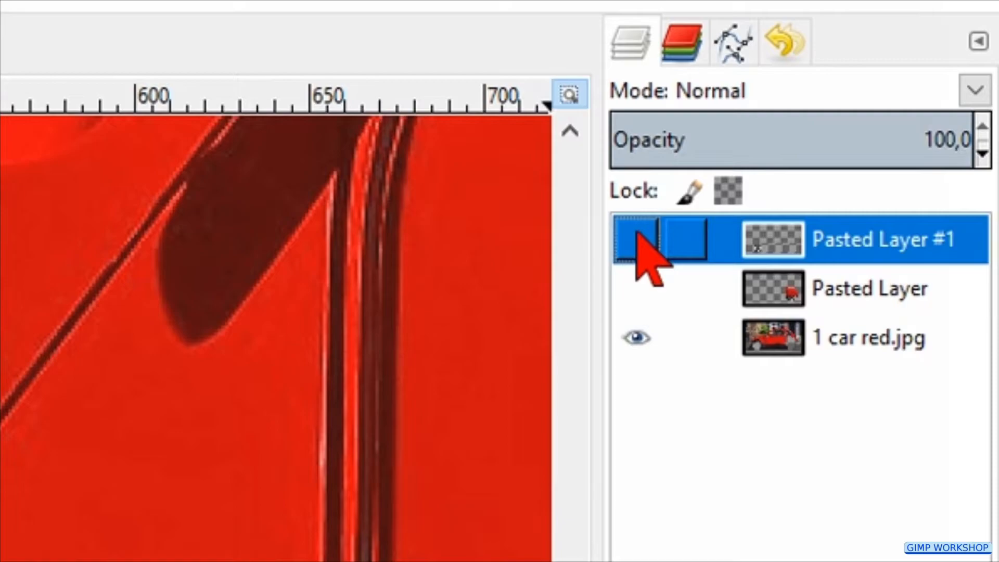
pyautogui.click(866, 338)
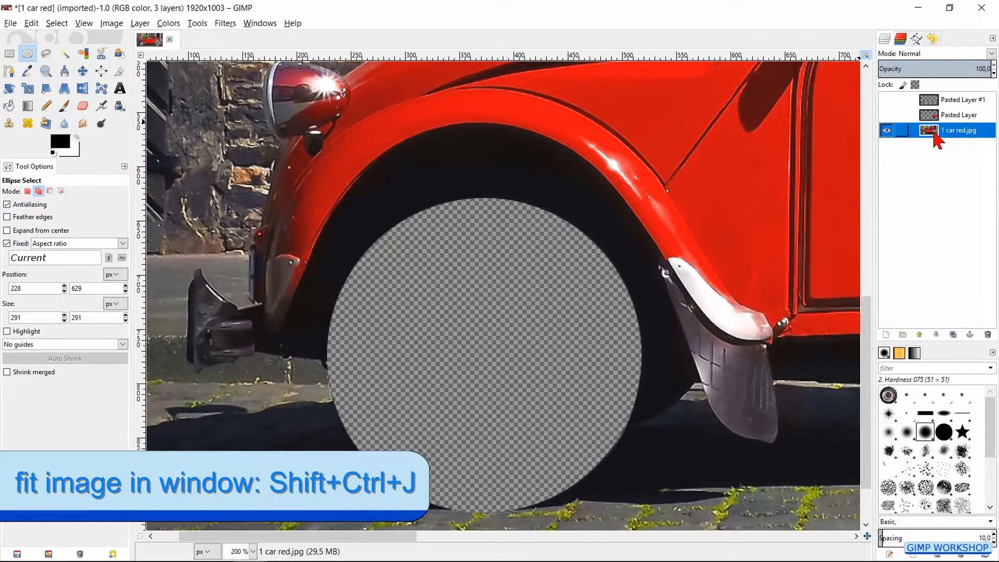
# - Fit the whole image in view and start a Design-mode path around the door and window
pyautogui.press('shift+ctrl+j')
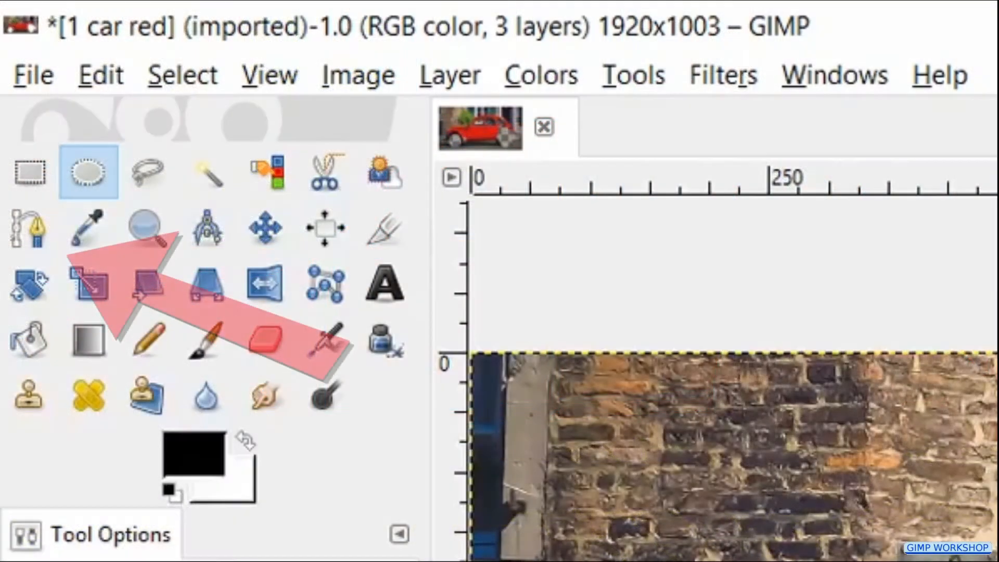
pyautogui.click(28, 228)
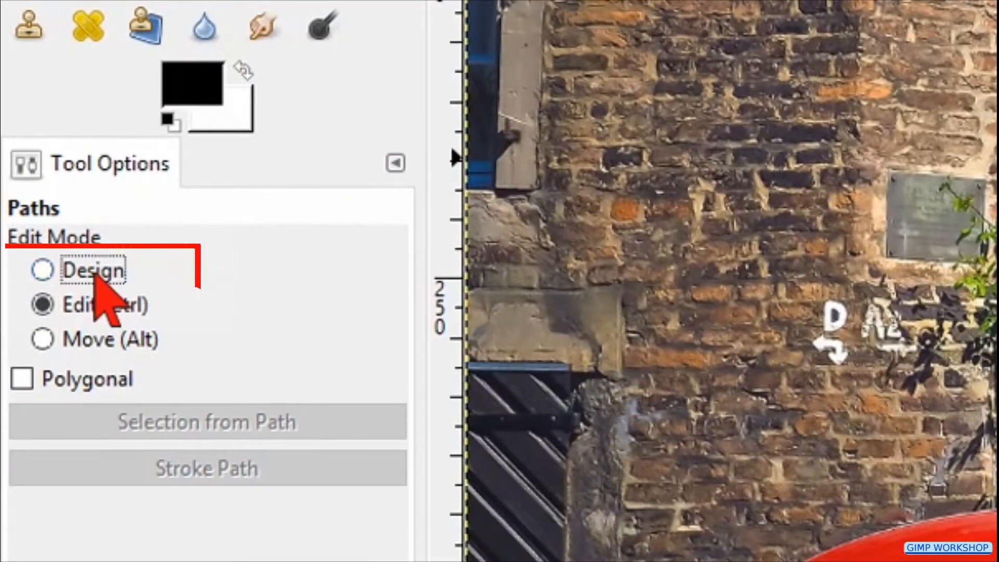
pyautogui.click(43, 270)
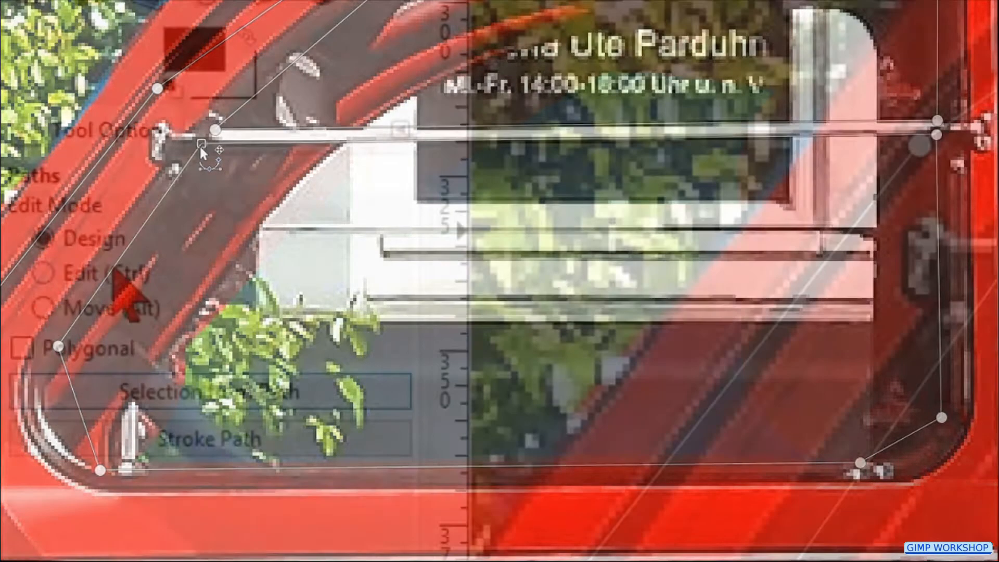
# - Cut the door path's selection into hidden Pasted Layer #2, then reselect the photo layer
pyautogui.click(44, 274)
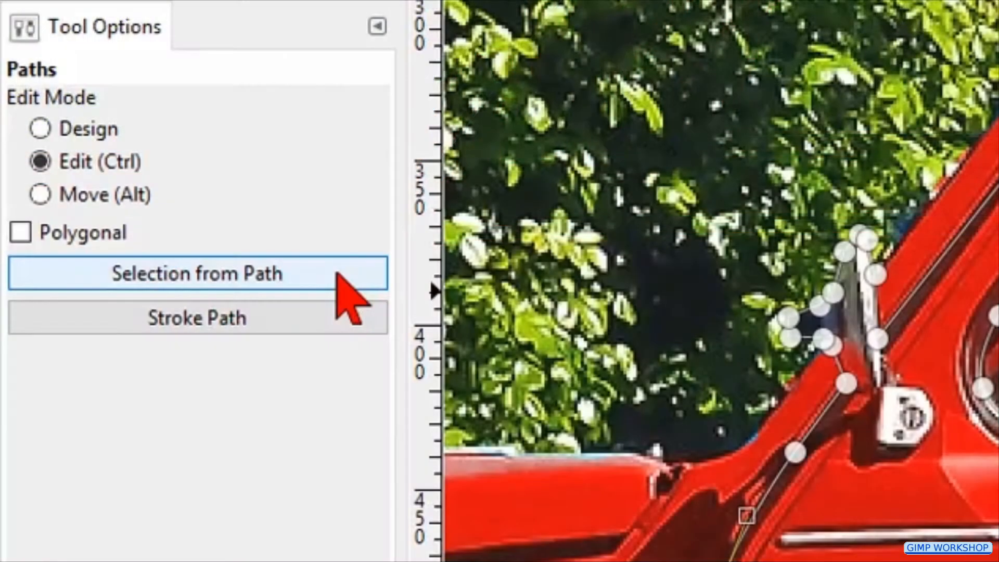
pyautogui.click(196, 273)
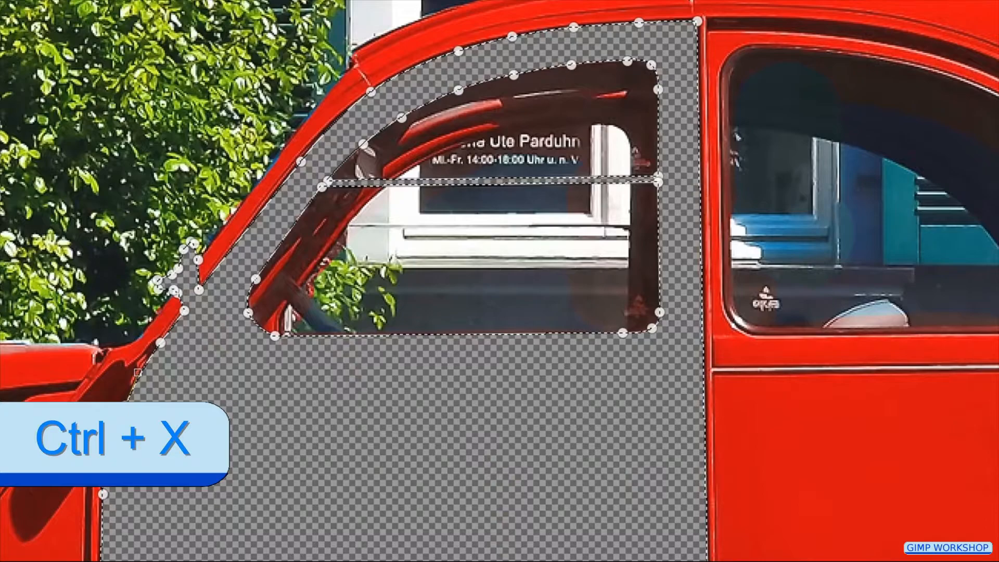
pyautogui.press('ctrl+x')
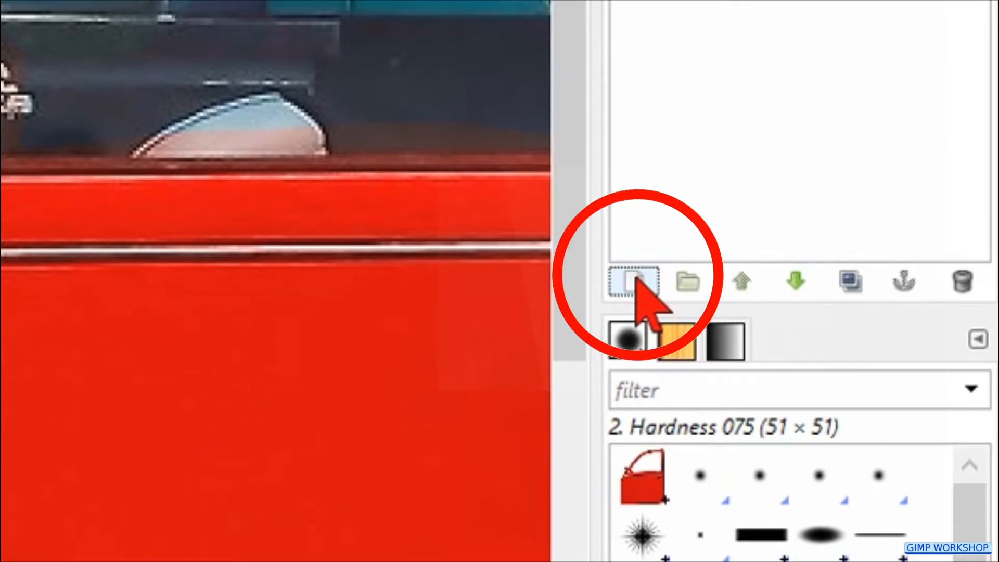
pyautogui.click(632, 282)
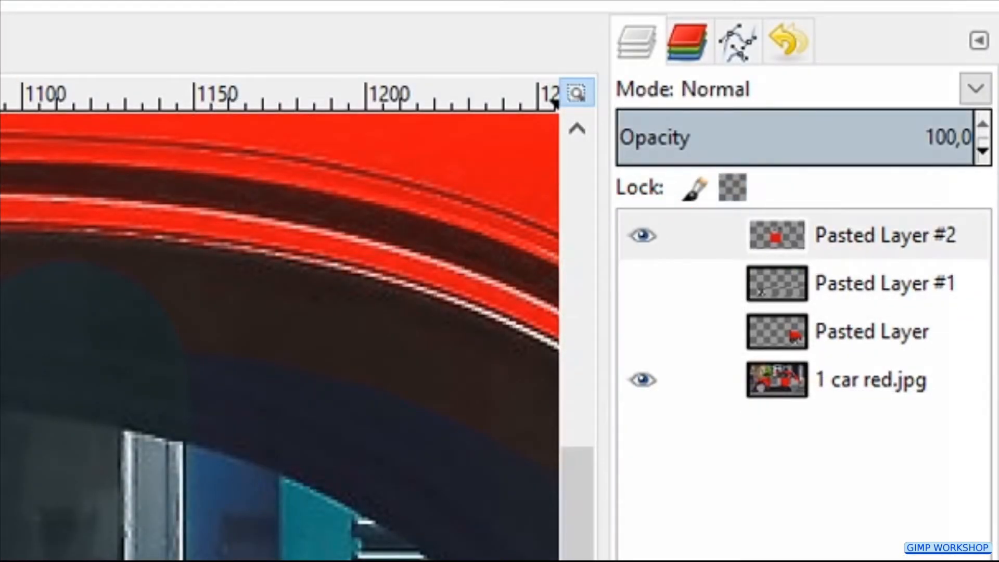
pyautogui.click(643, 235)
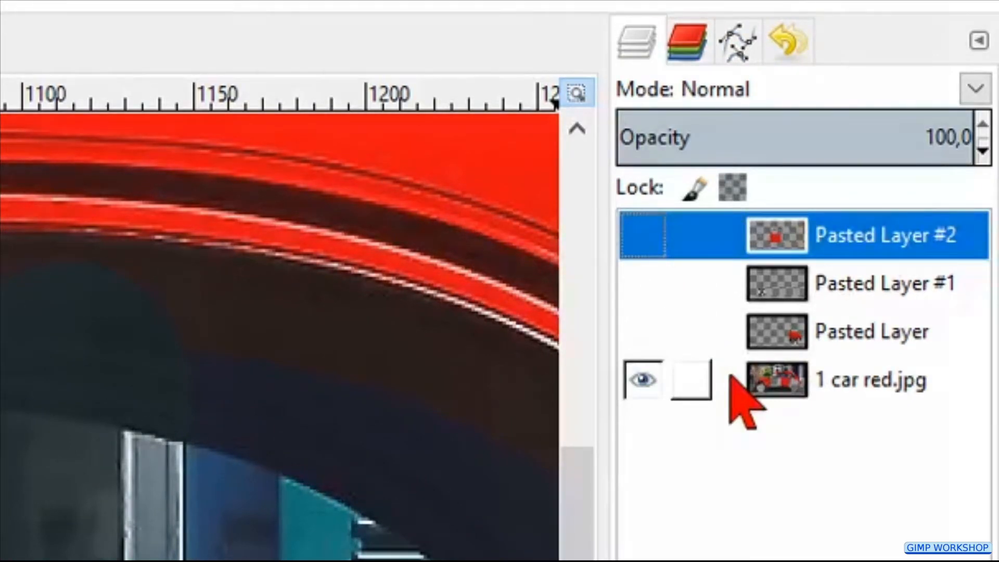
pyautogui.click(866, 379)
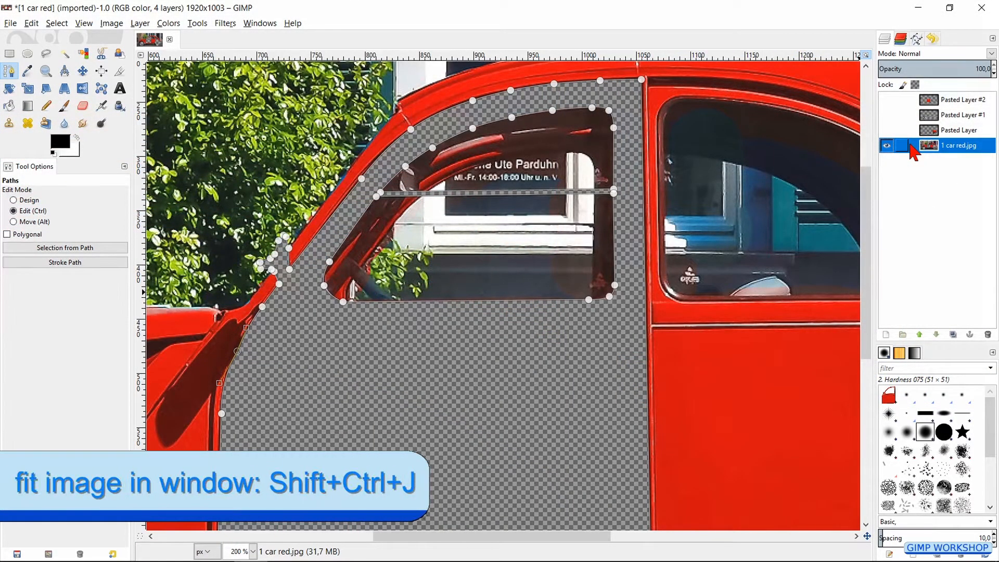
# - Move two more body parts onto Pasted Layers #3 and #4 and begin the rear door path
pyautogui.press('shift+ctrl+j')
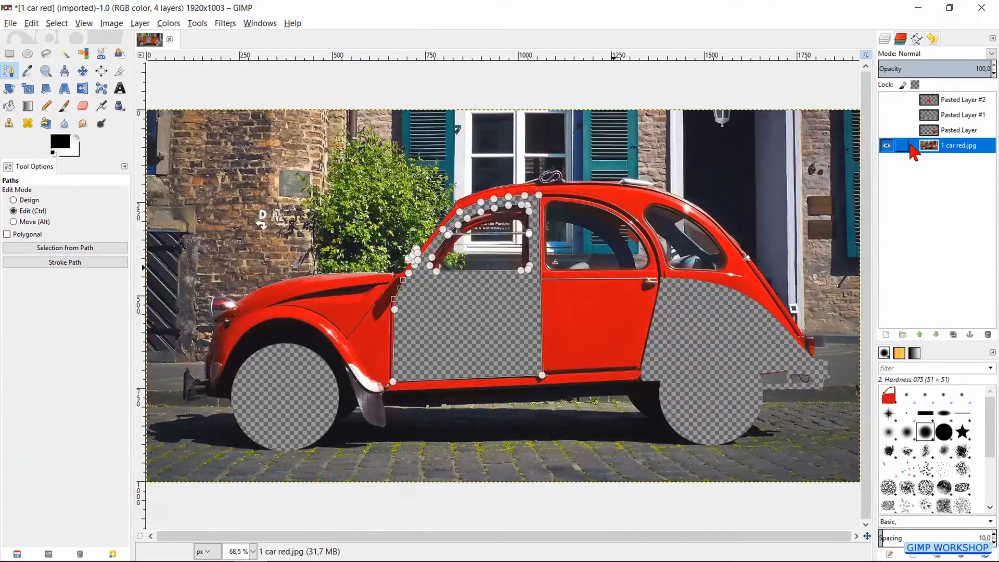
pyautogui.press('m')
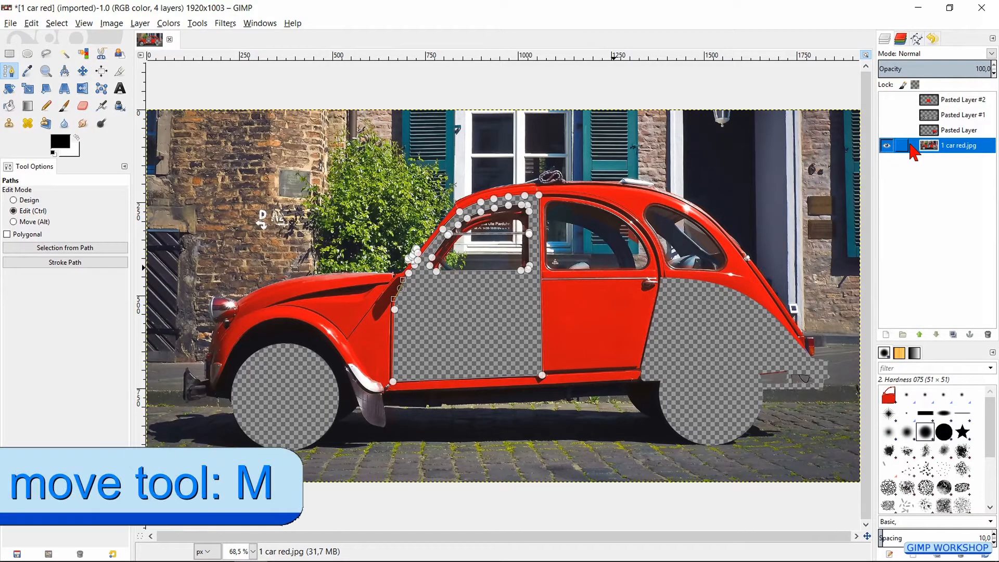
pyautogui.press('m')
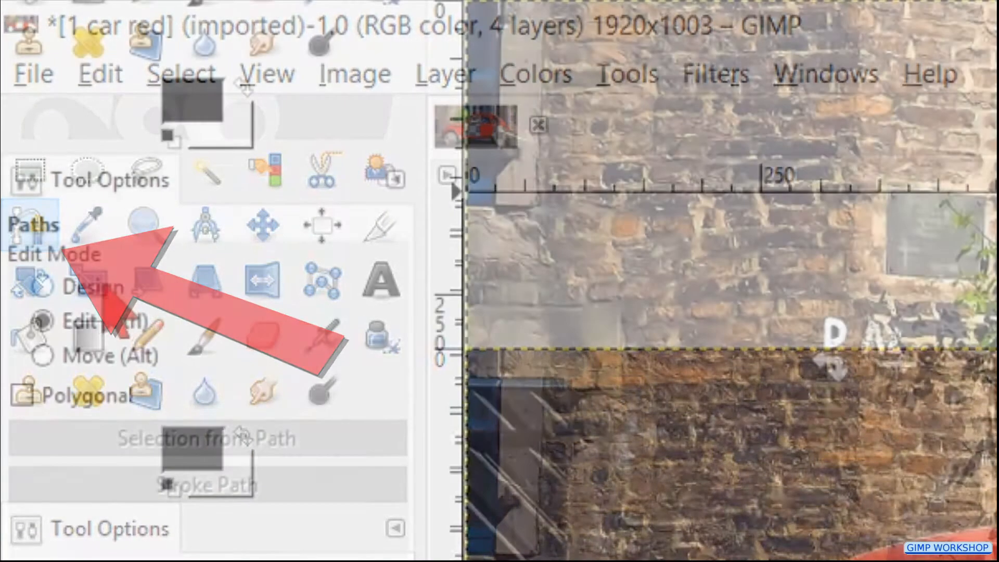
pyautogui.click(43, 286)
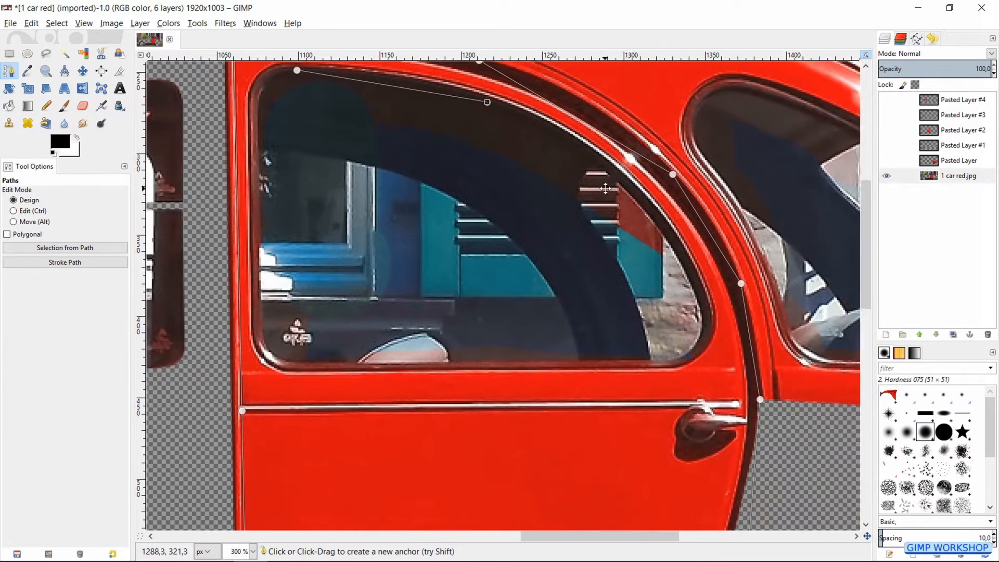
# - Paste the rear door as its own layer and outline the roof canvas and rear light
pyautogui.click(12, 211)
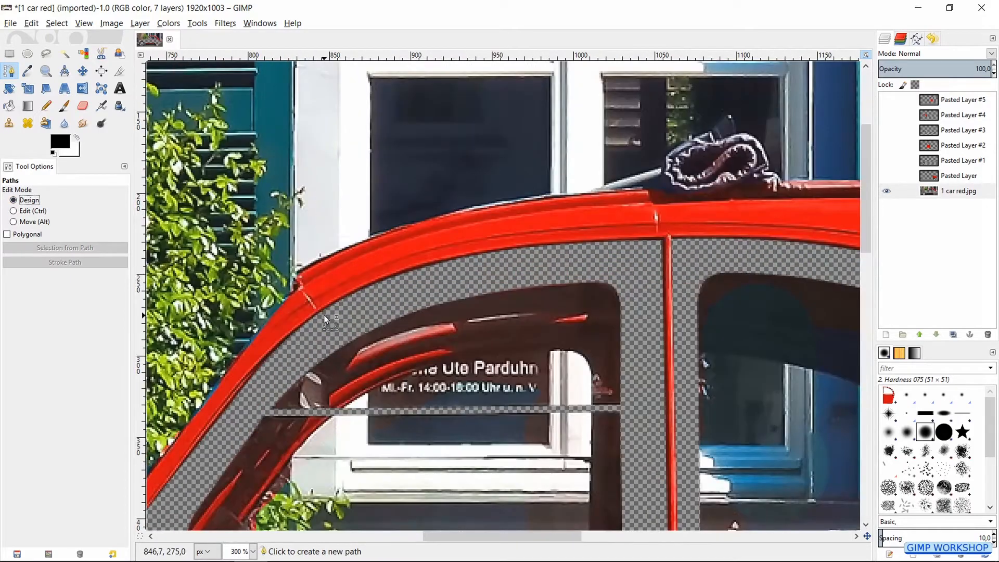
pyautogui.hscroll(3)
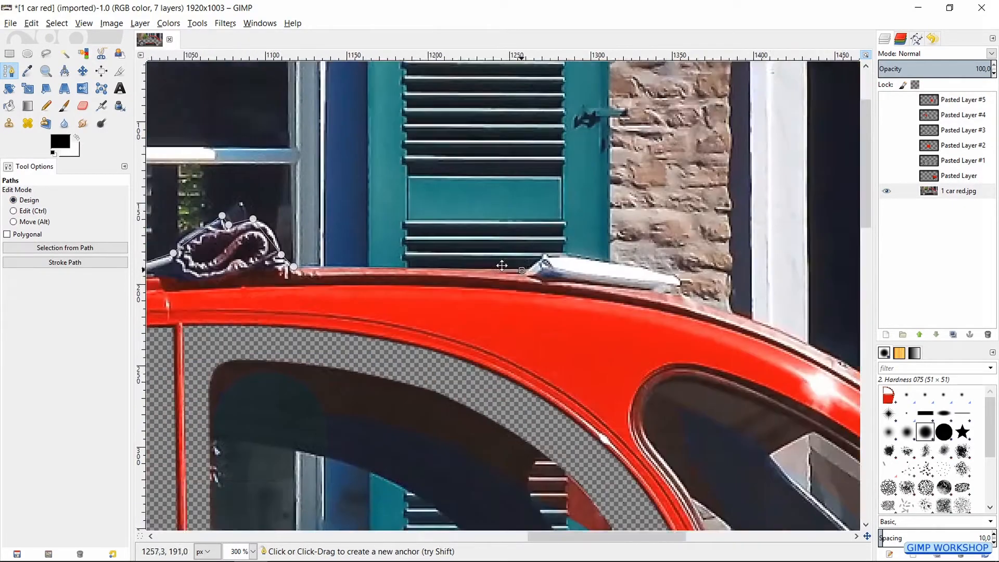
pyautogui.hscroll(3)
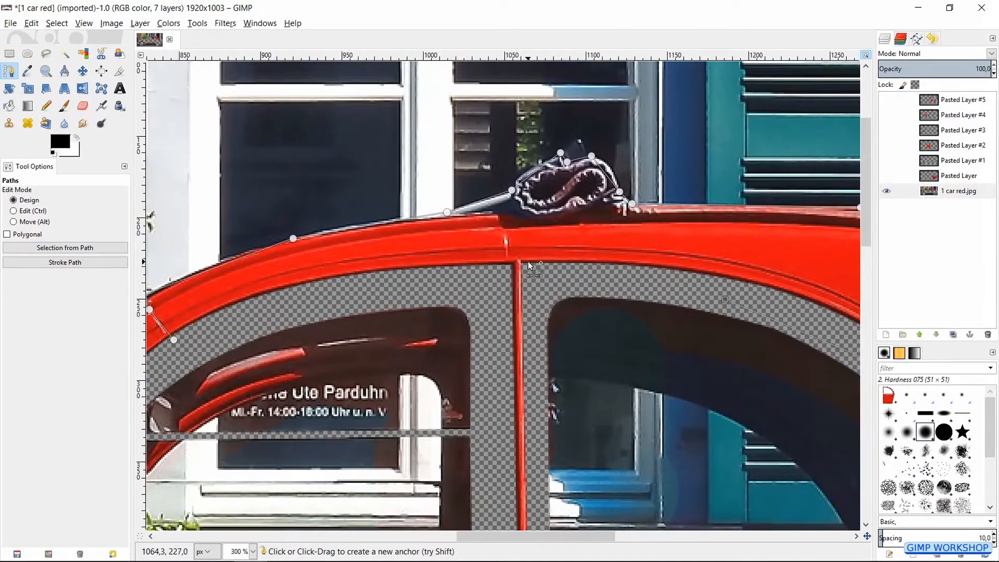
pyautogui.hscroll(3)
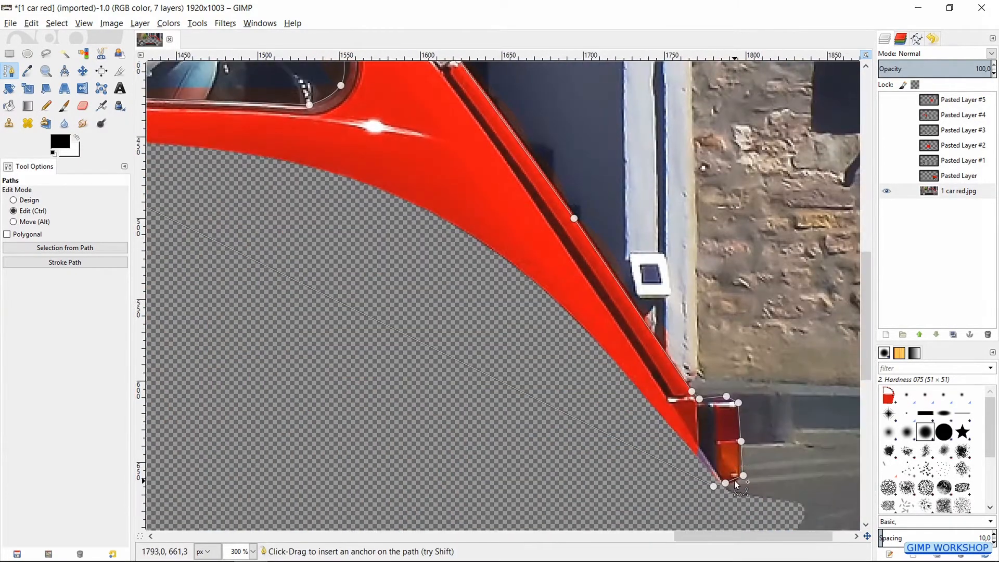
pyautogui.click(65, 247)
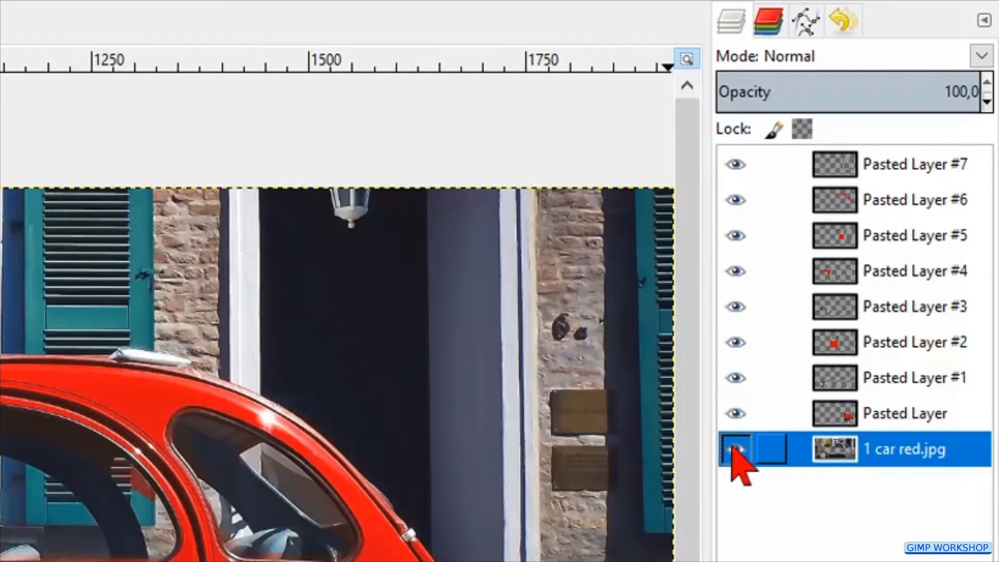
# - Hide the original 1 car red.jpg layer so only the cut-out pieces show
pyautogui.click(736, 449)
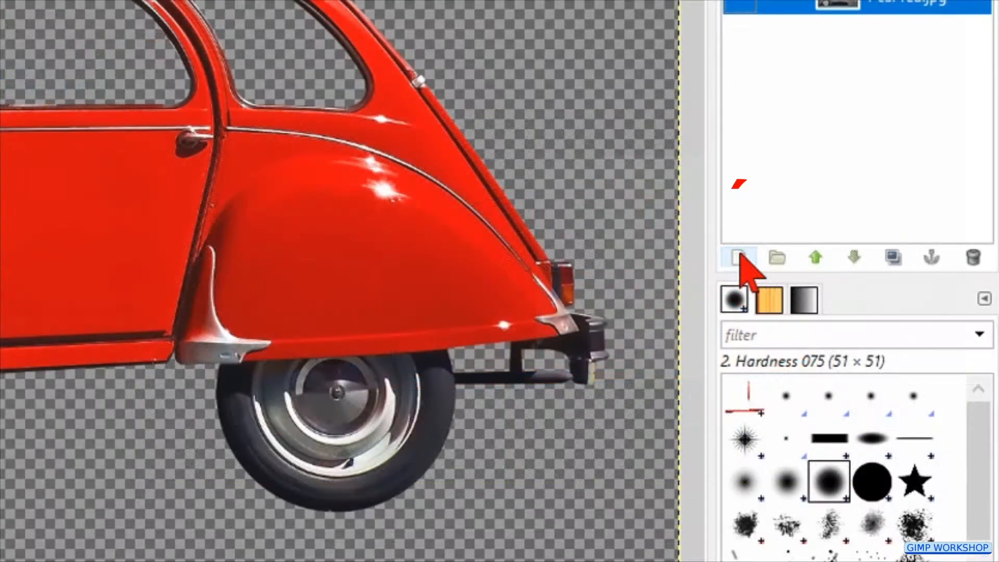
# - Create a new layer named 'background', 2120 × 1993 px, filled with white
pyautogui.click(739, 258)
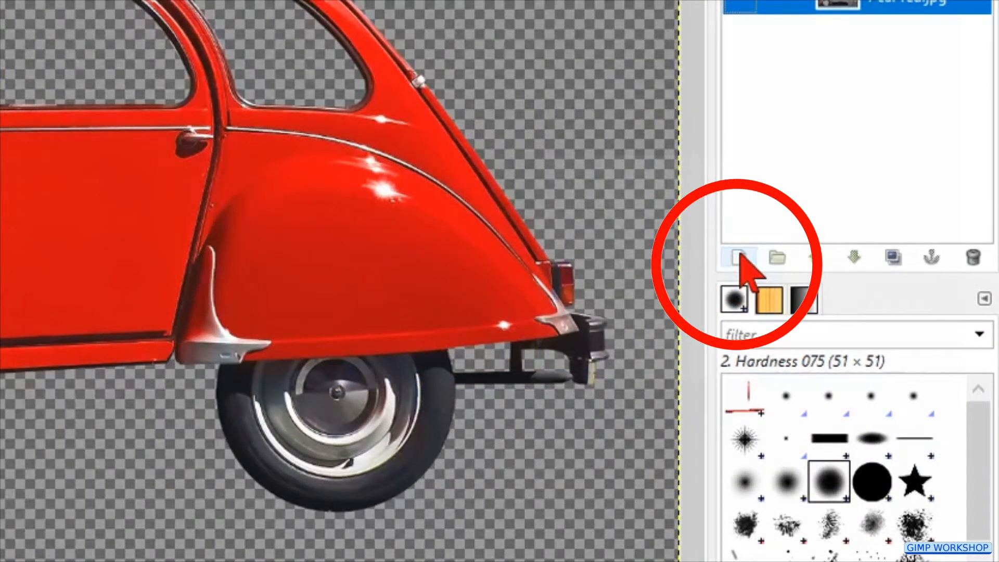
pyautogui.click(737, 258)
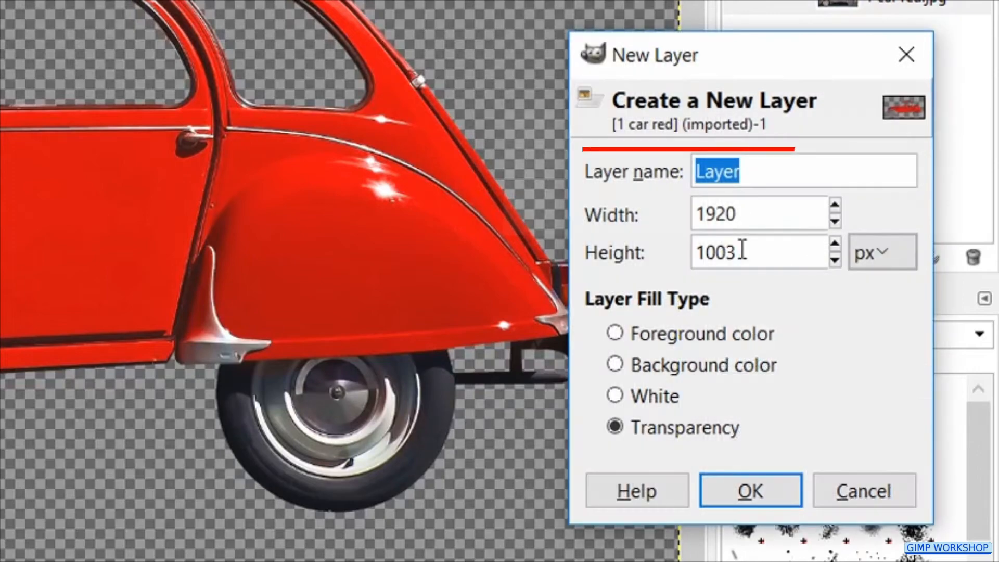
pyautogui.write('backg')
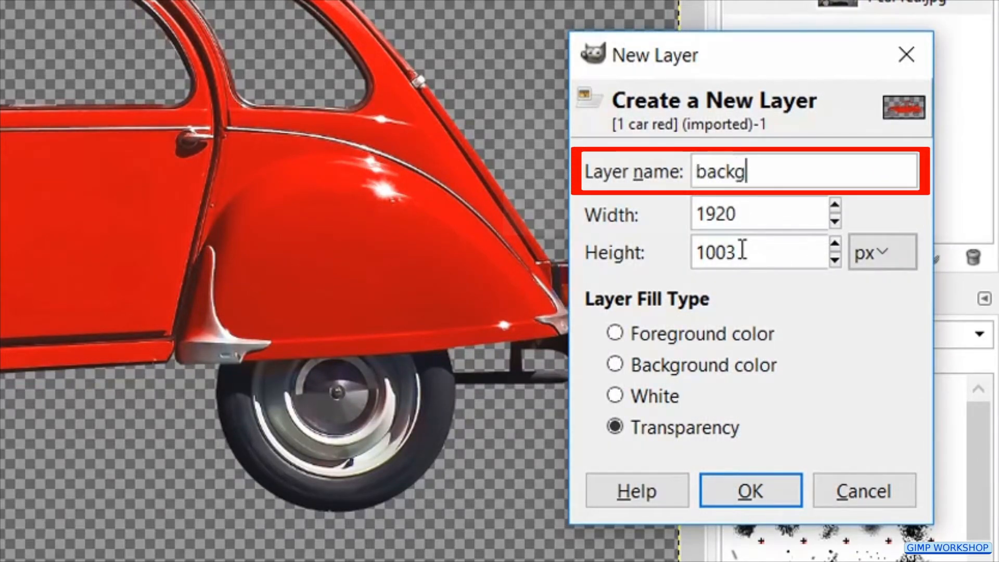
pyautogui.write('round')
pyautogui.click(765, 214)
pyautogui.write('2')
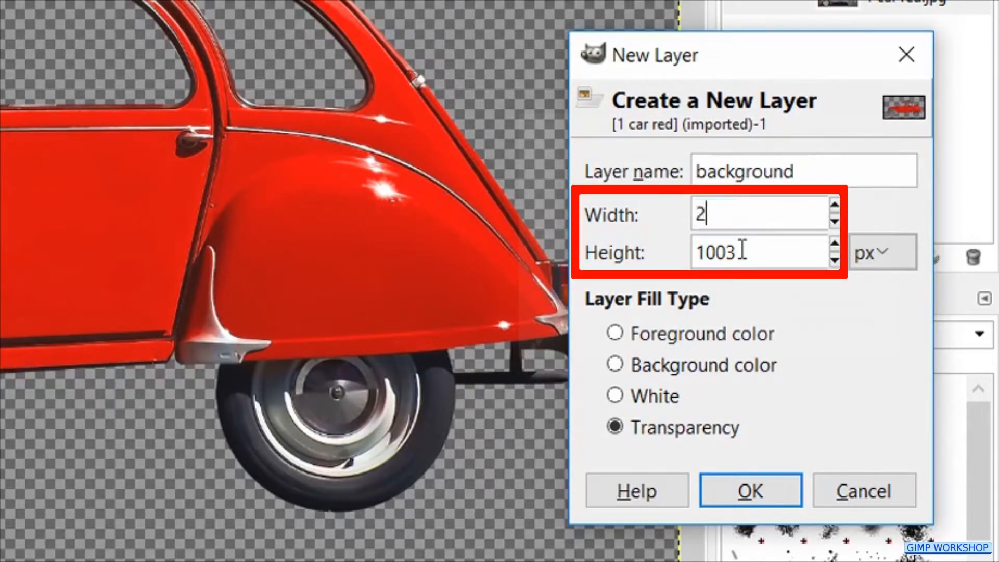
pyautogui.write('120')
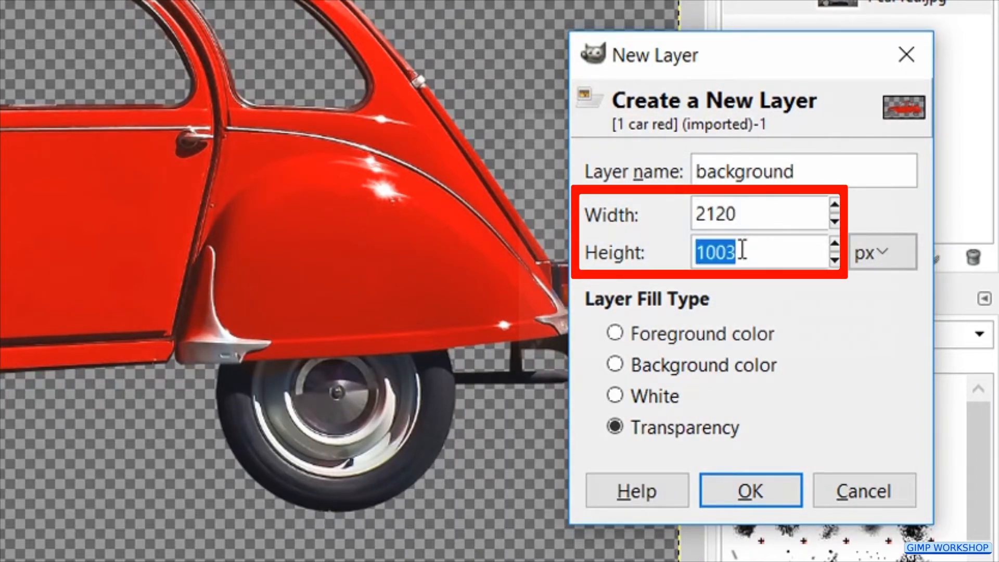
pyautogui.write('1193')
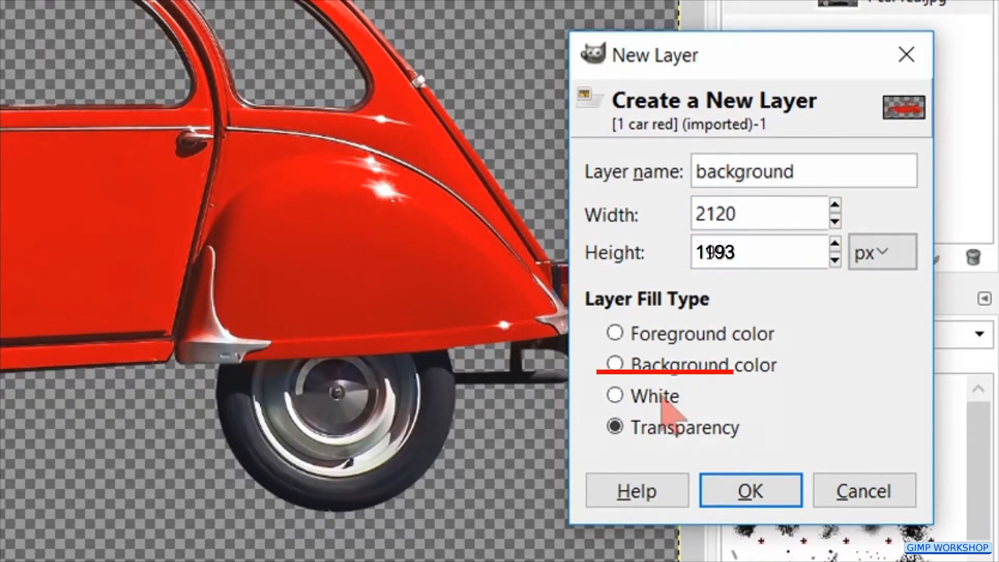
pyautogui.click(615, 395)
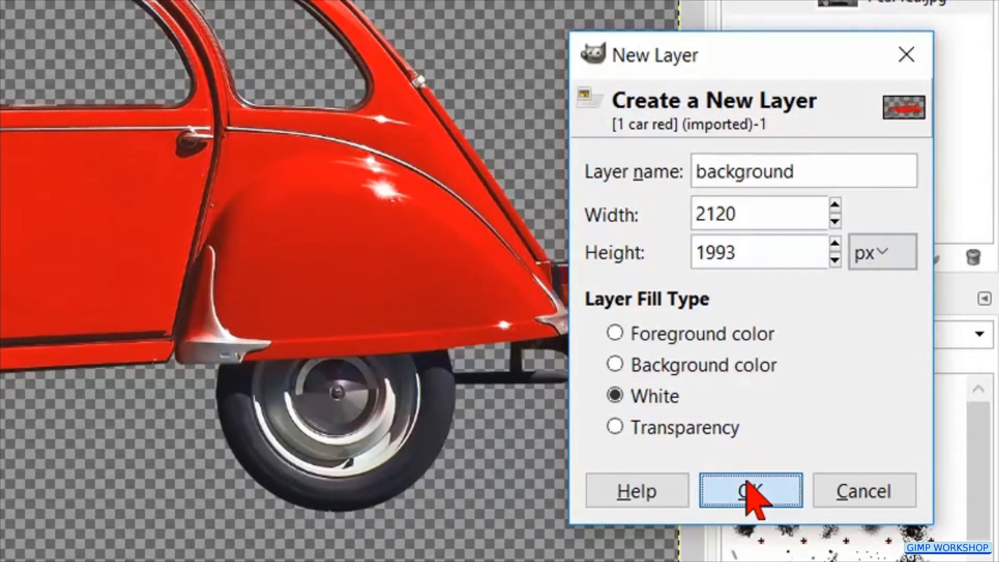
pyautogui.click(750, 491)
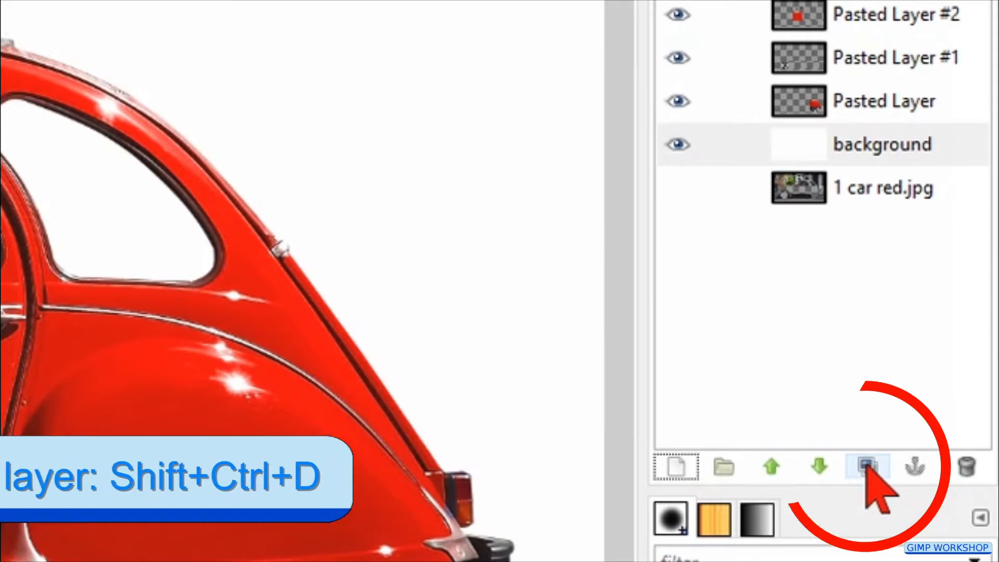
# - Duplicate the 'background' layer in the Layers panel and select the Move tool
pyautogui.click(867, 467)
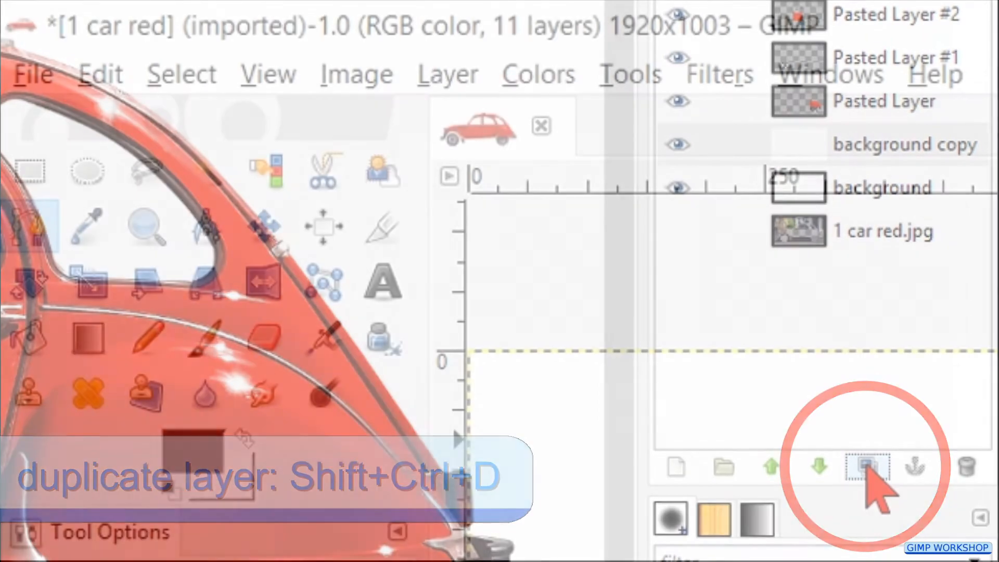
pyautogui.click(263, 225)
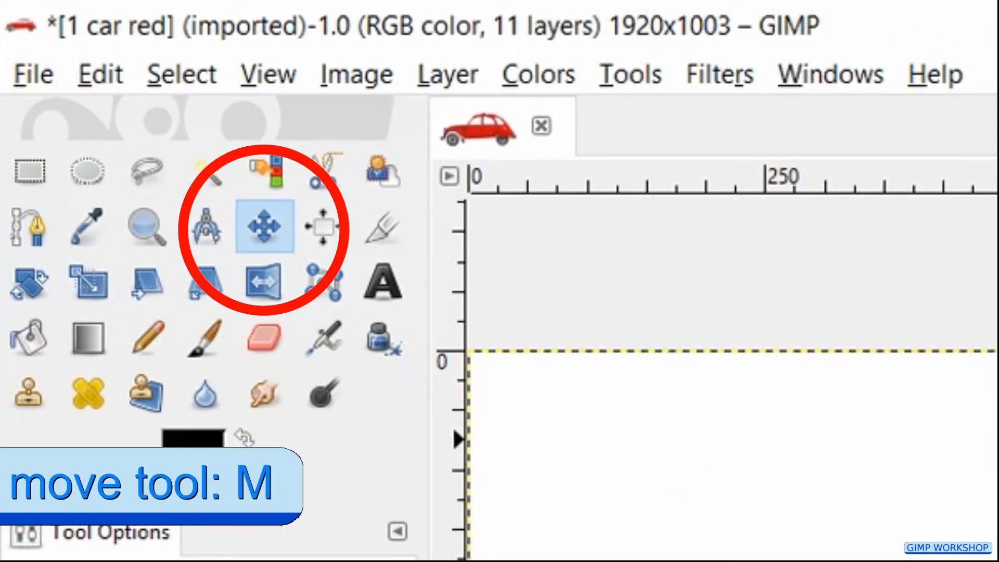
pyautogui.click(264, 226)
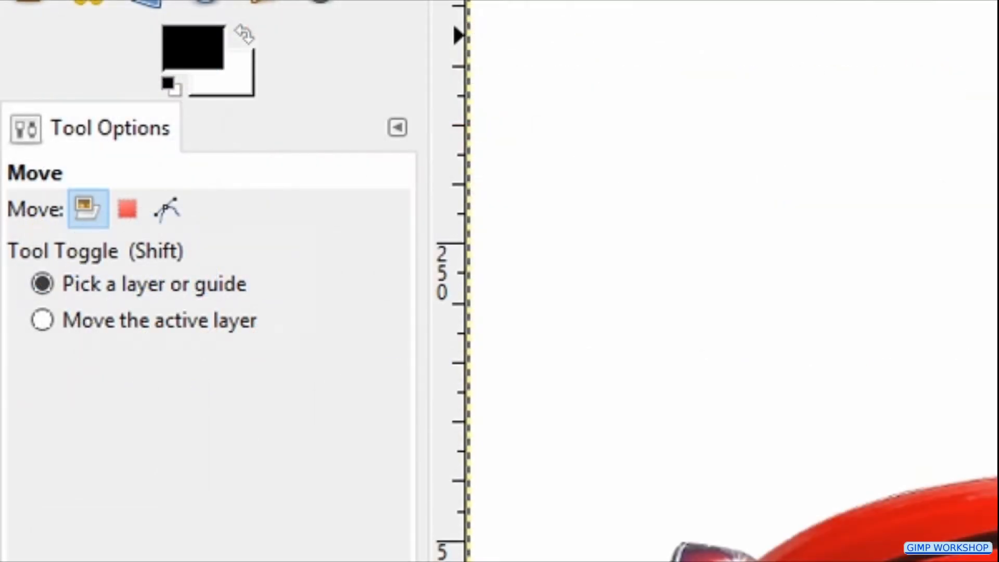
pyautogui.click(42, 284)
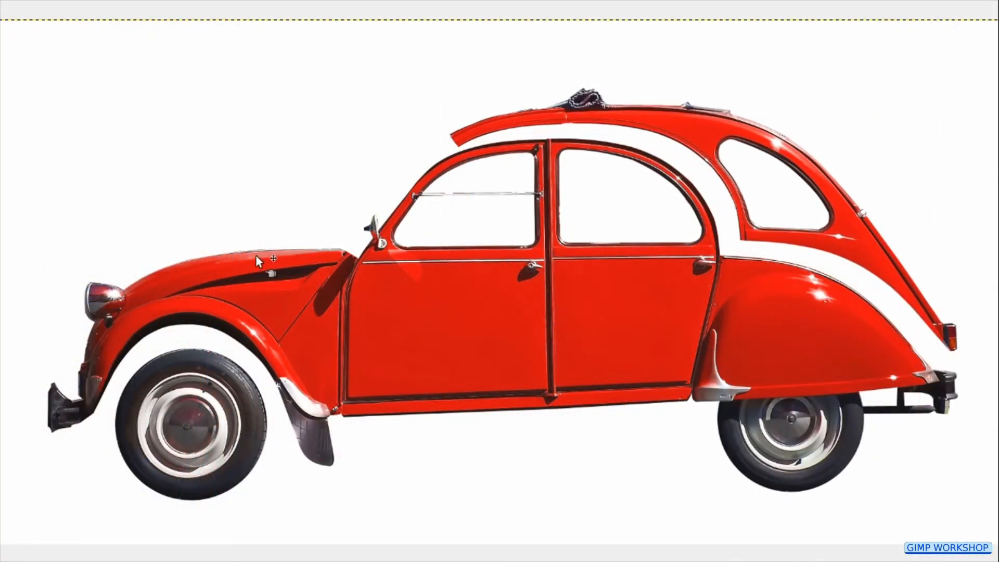
# - Drag one car part outward, away from the car body
pyautogui.moveTo(261, 261); pyautogui.dragTo(191, 322)
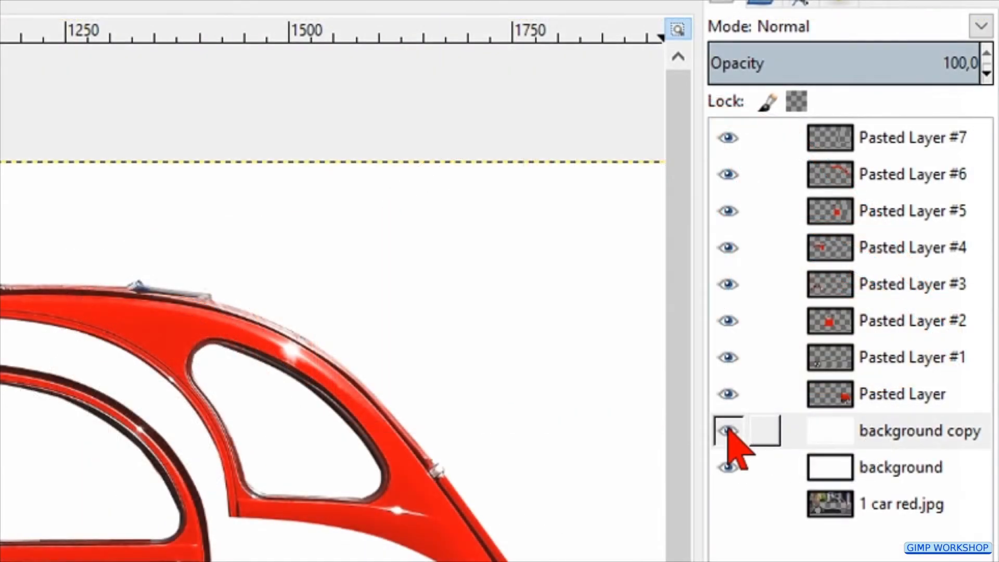
# - Merge the eight visible car part layers into one, keeping the white backgrounds out
pyautogui.click(726, 431)
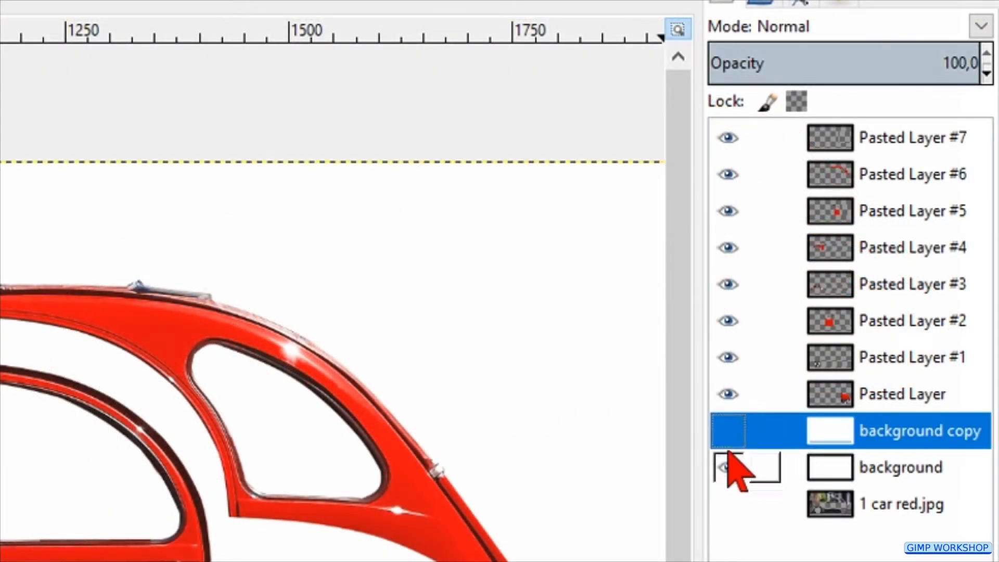
pyautogui.click(726, 468)
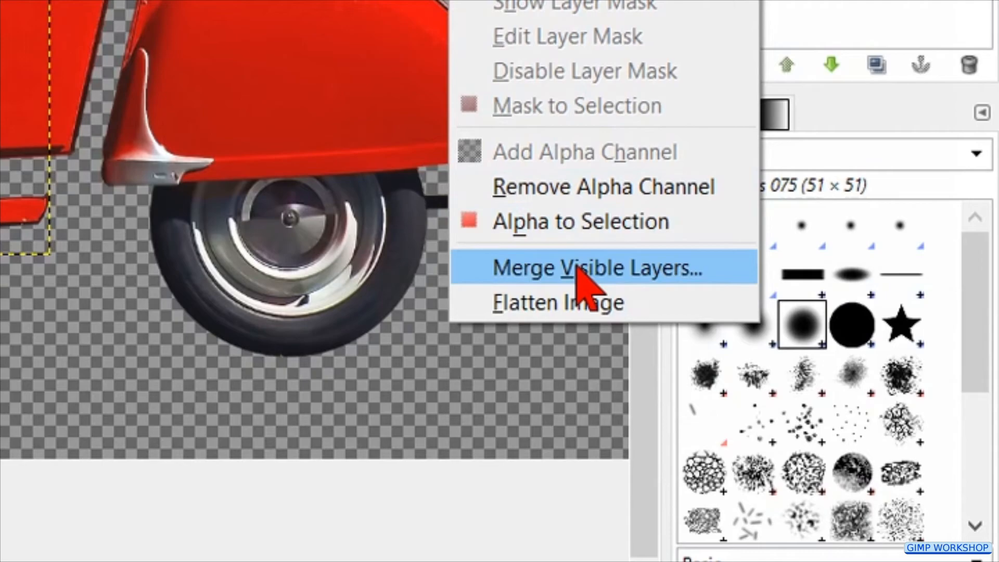
pyautogui.click(582, 267)
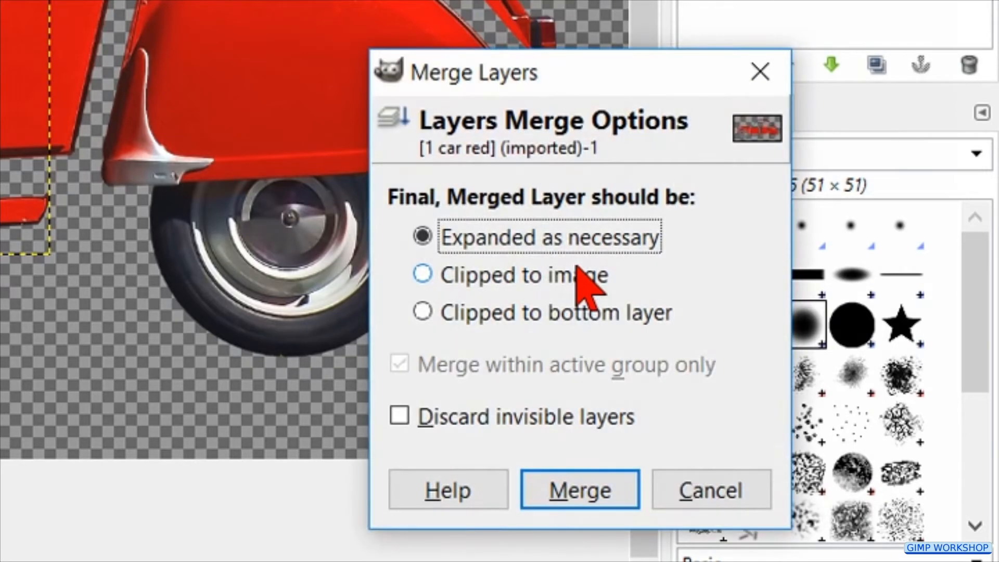
pyautogui.click(579, 489)
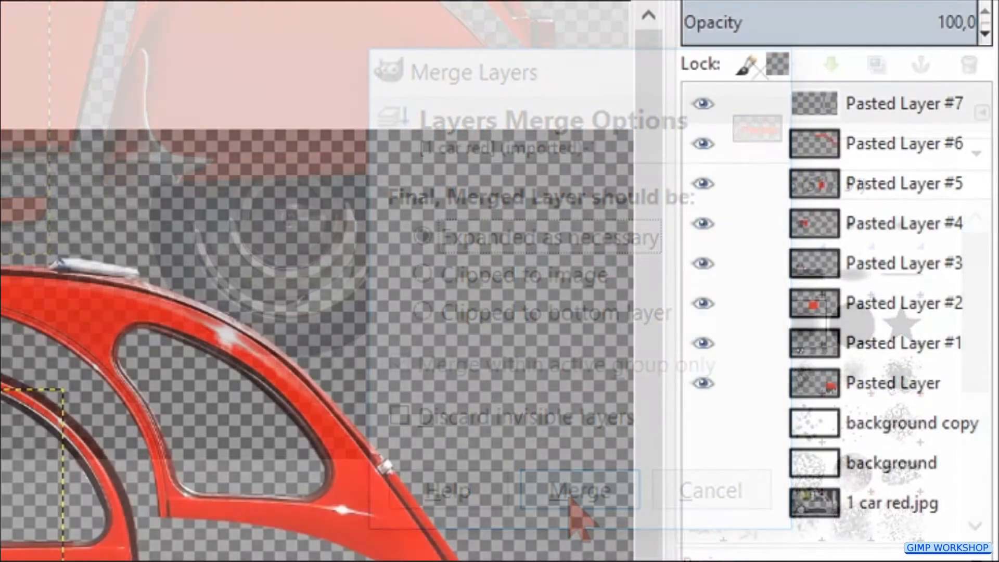
pyautogui.click(578, 490)
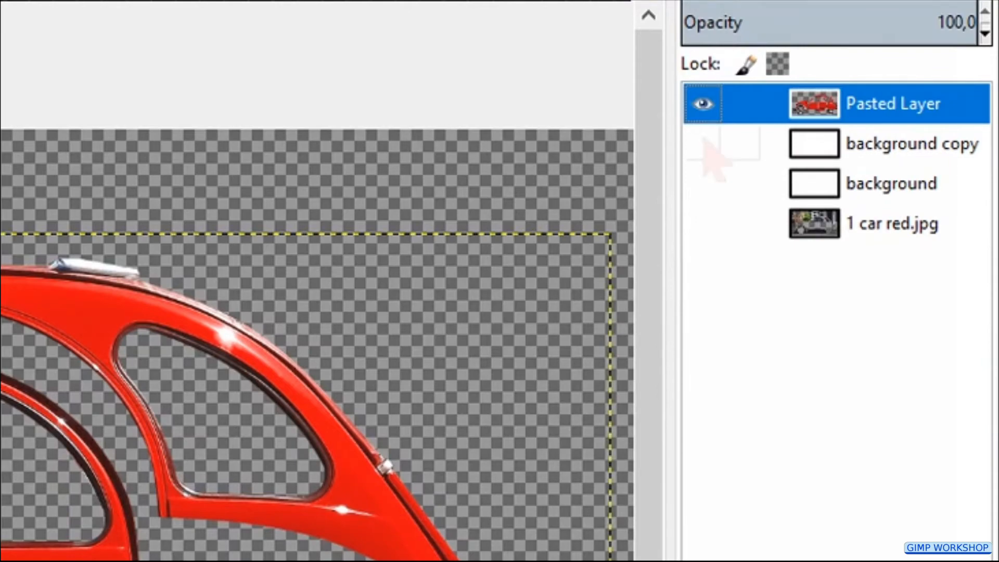
pyautogui.click(702, 144)
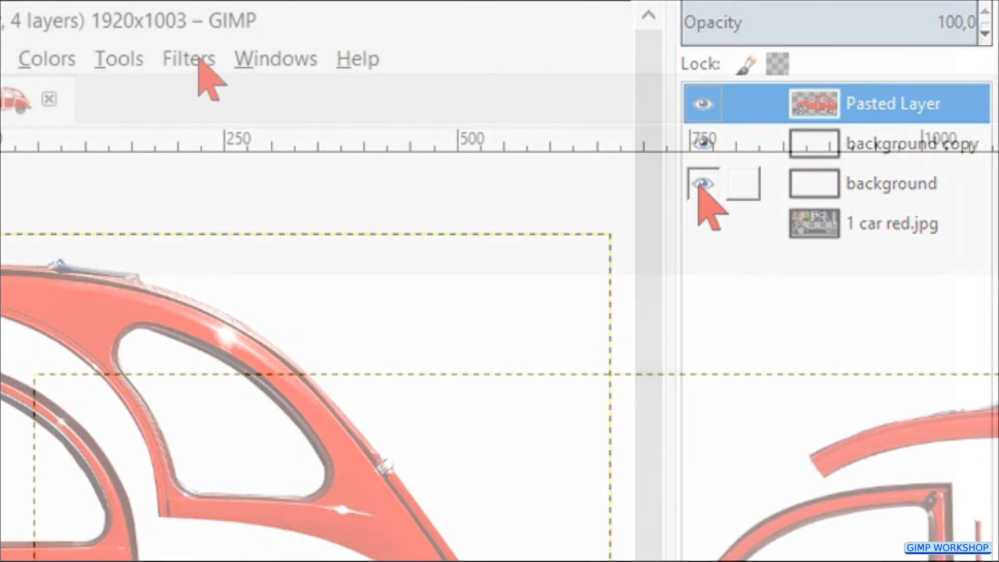
# - Apply a drop shadow to the merged car with offset 12, blur 15, opacity 50
pyautogui.click(187, 57)
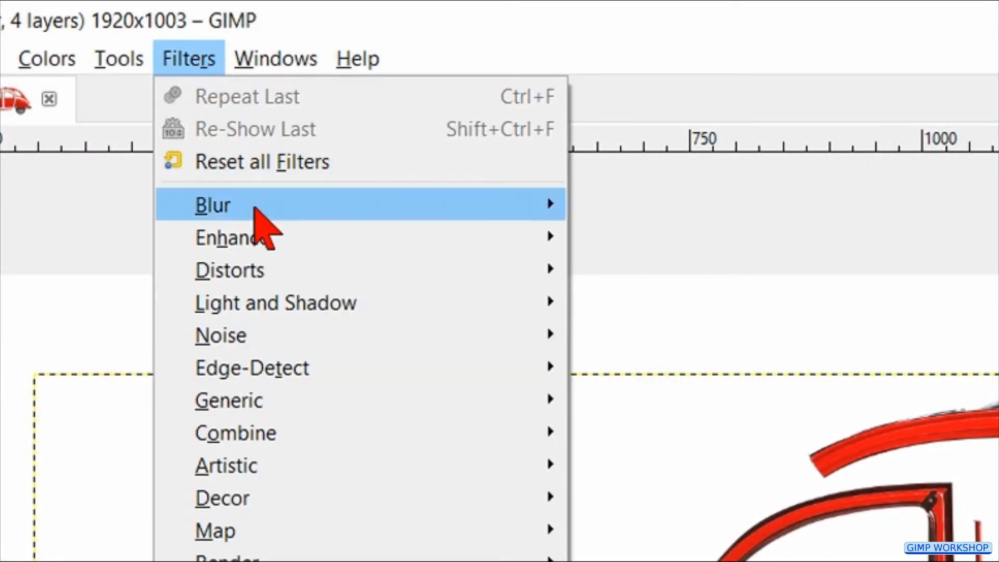
pyautogui.moveTo(275, 302)
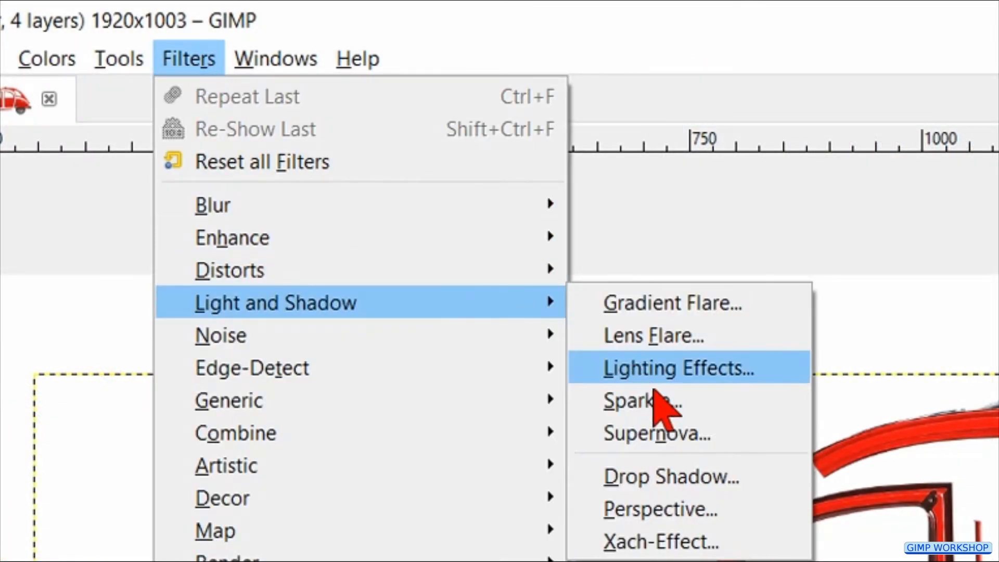
pyautogui.click(669, 476)
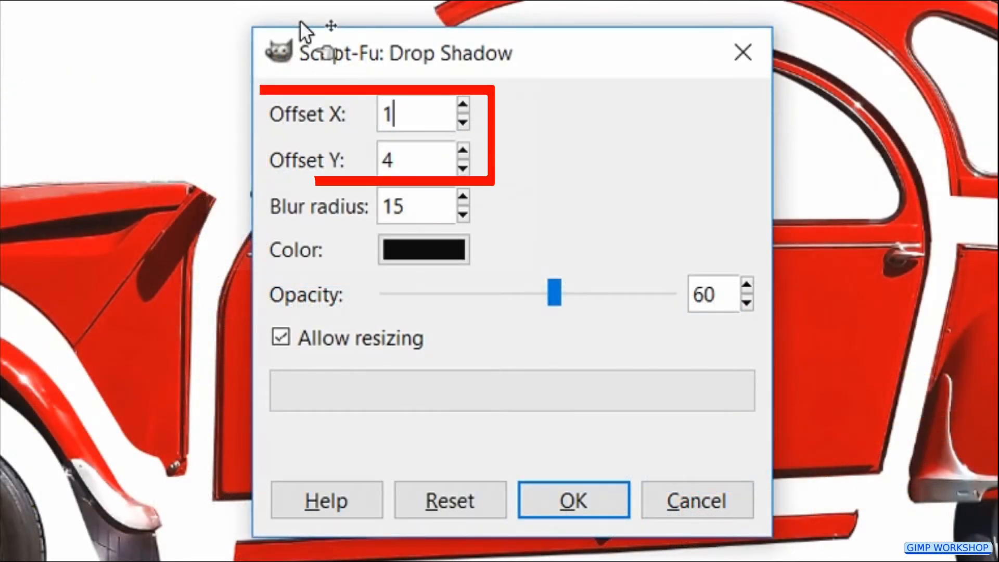
pyautogui.write('12')
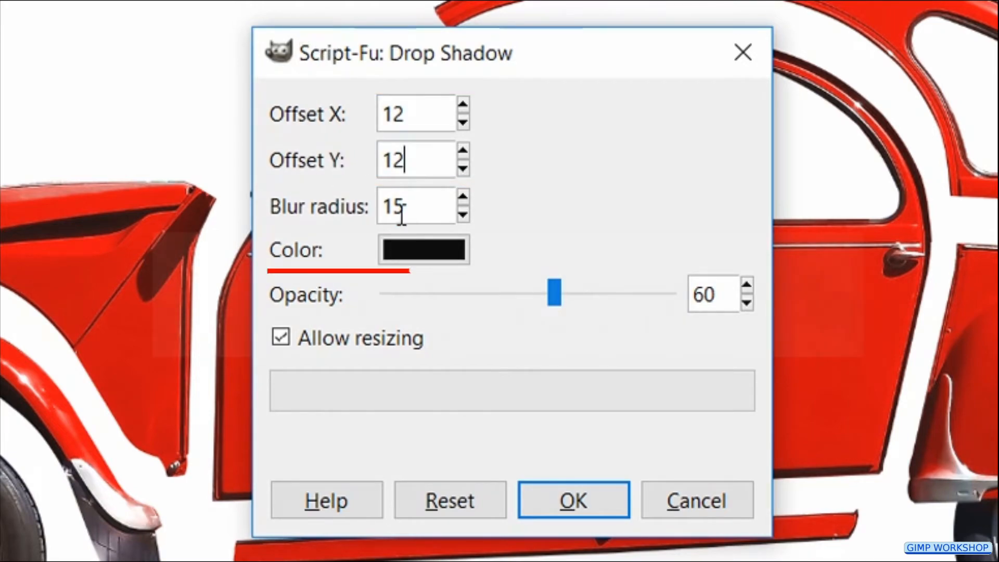
pyautogui.moveTo(553, 293); pyautogui.dragTo(524, 293)
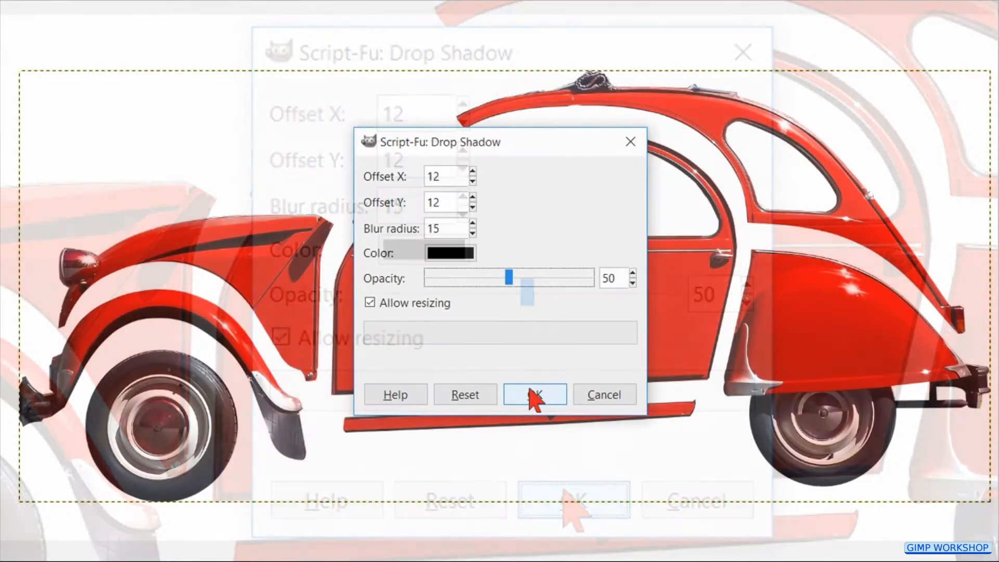
pyautogui.click(534, 395)
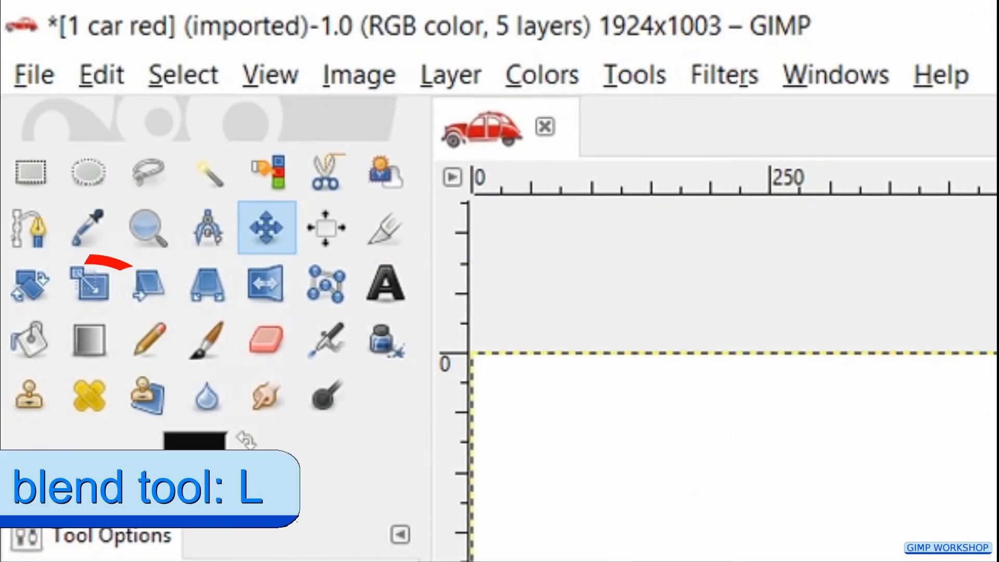
# - Set up the Blend tool with the Tropical Colors gradient and Conical (sym) shape
pyautogui.click(89, 338)
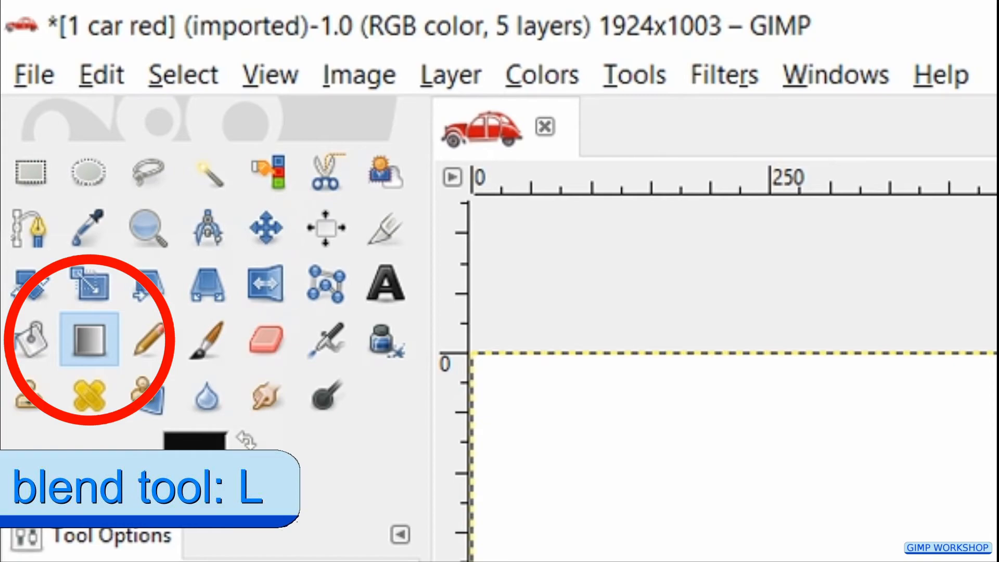
pyautogui.click(89, 338)
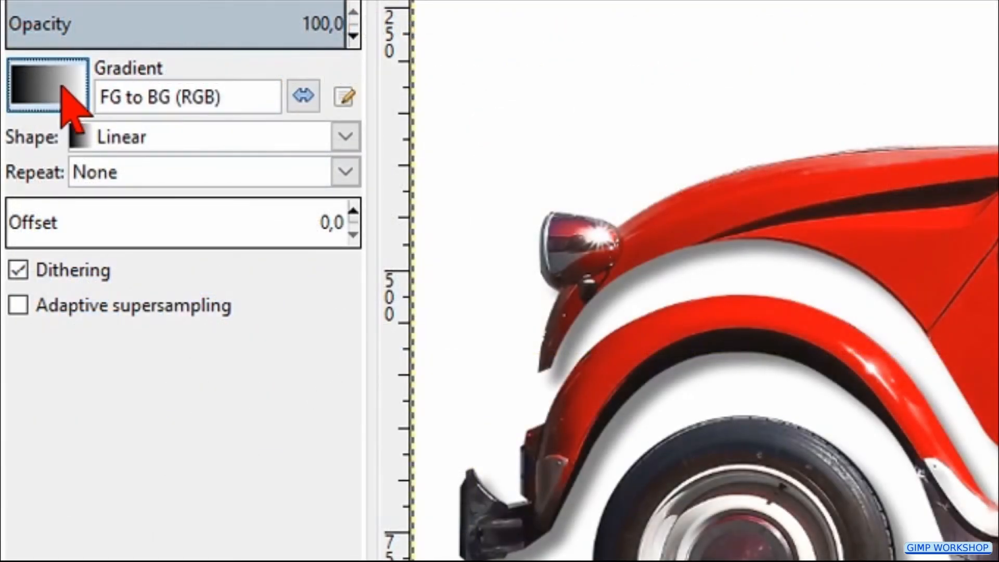
pyautogui.click(46, 85)
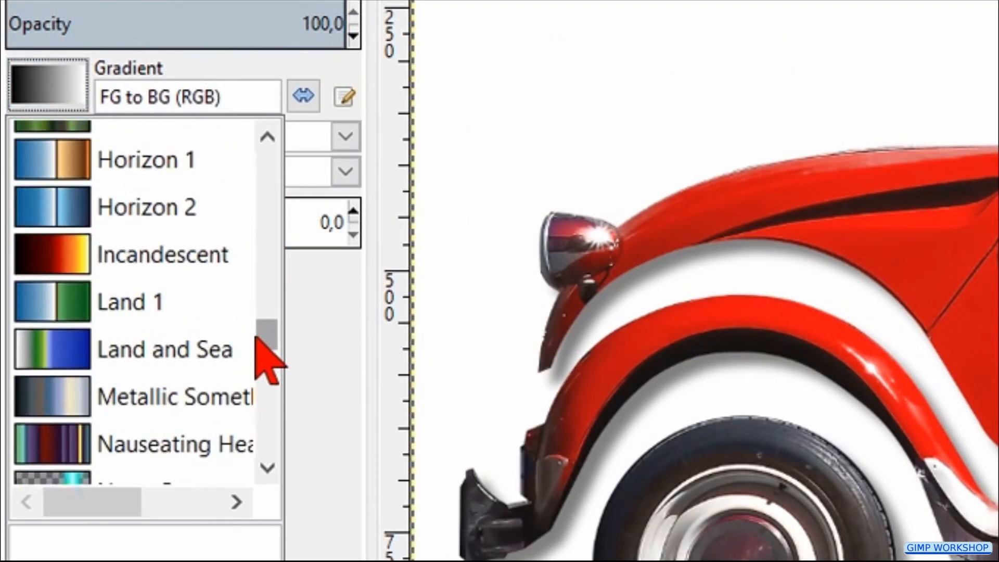
pyautogui.scroll(-3)
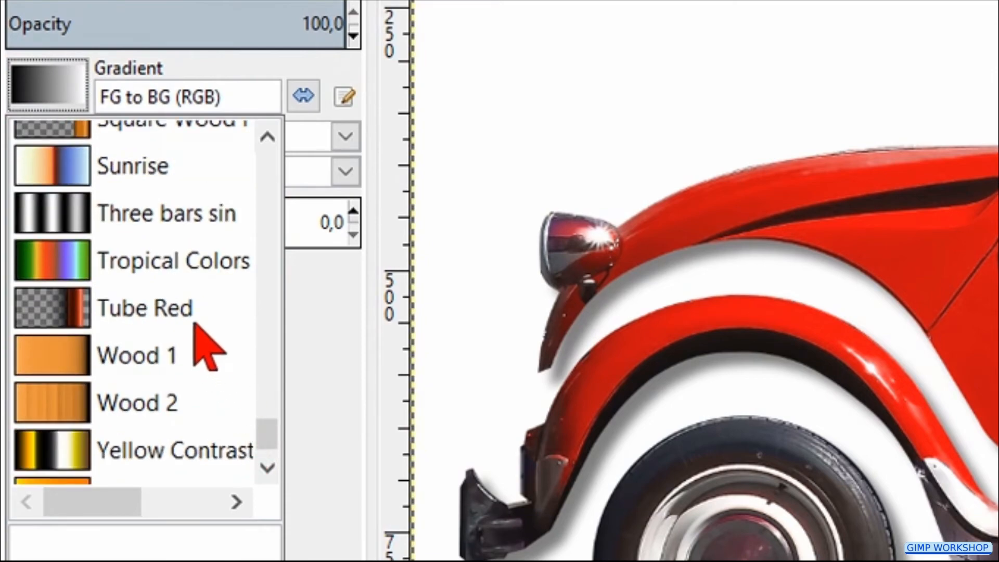
pyautogui.click(172, 260)
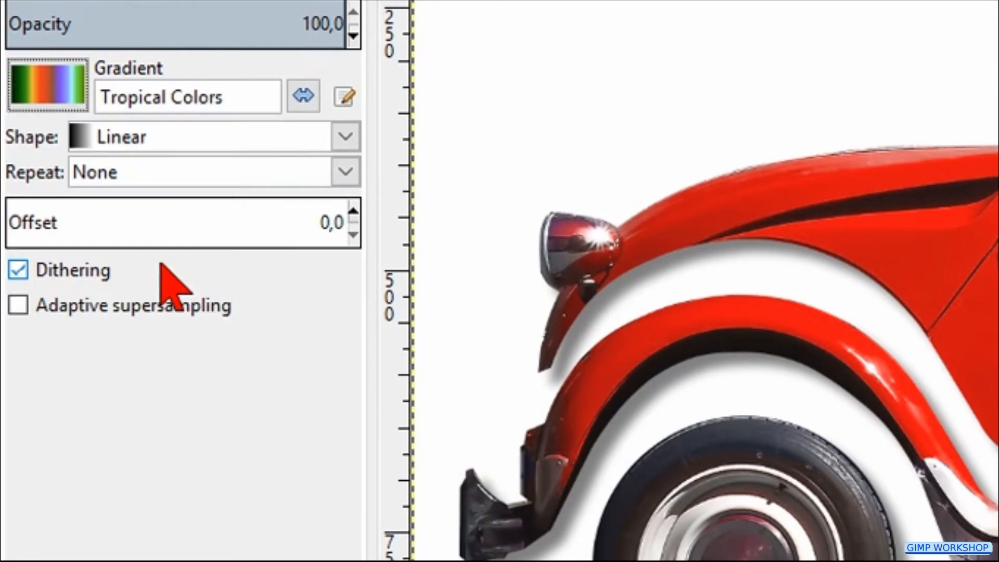
pyautogui.moveTo(198, 165)
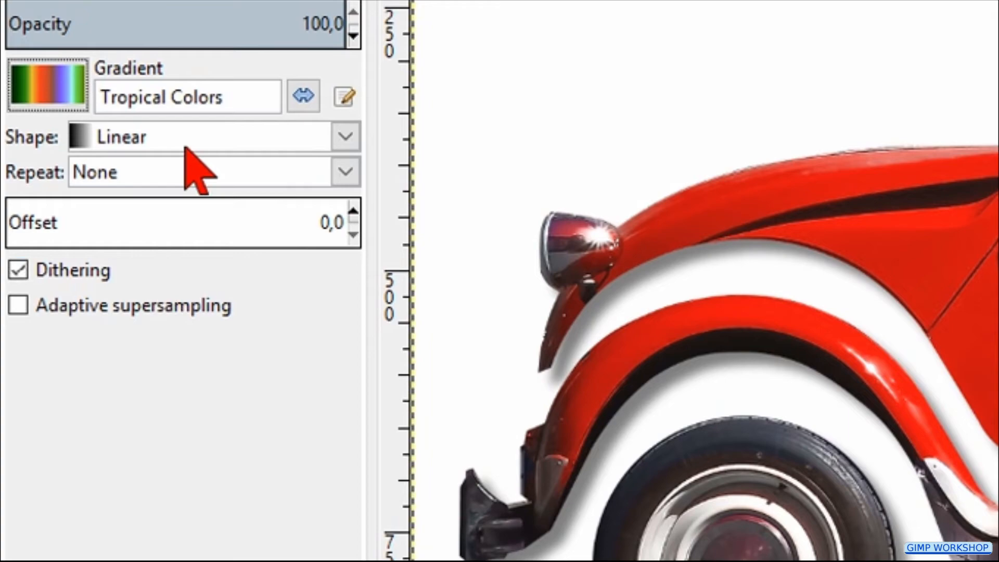
pyautogui.click(344, 136)
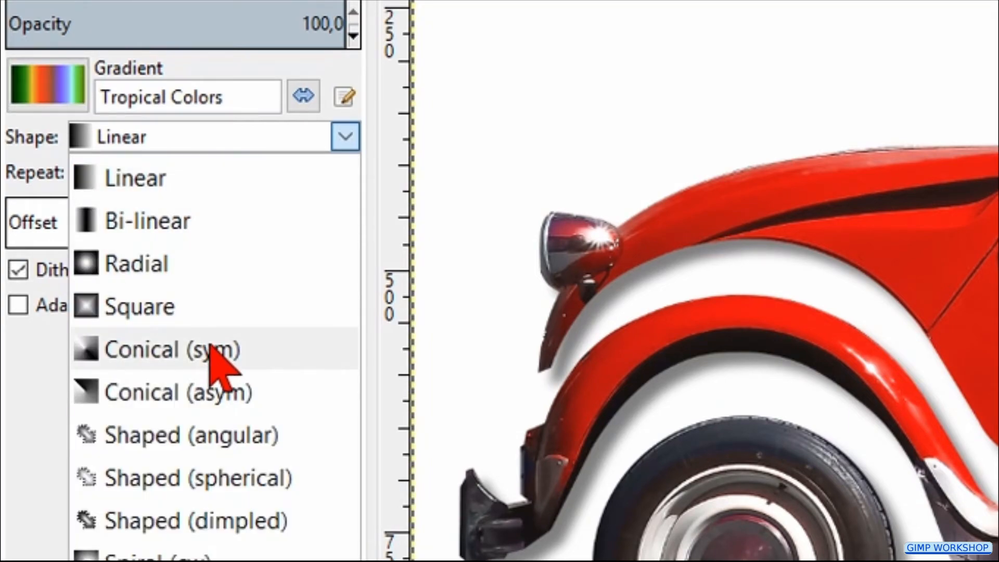
pyautogui.click(172, 348)
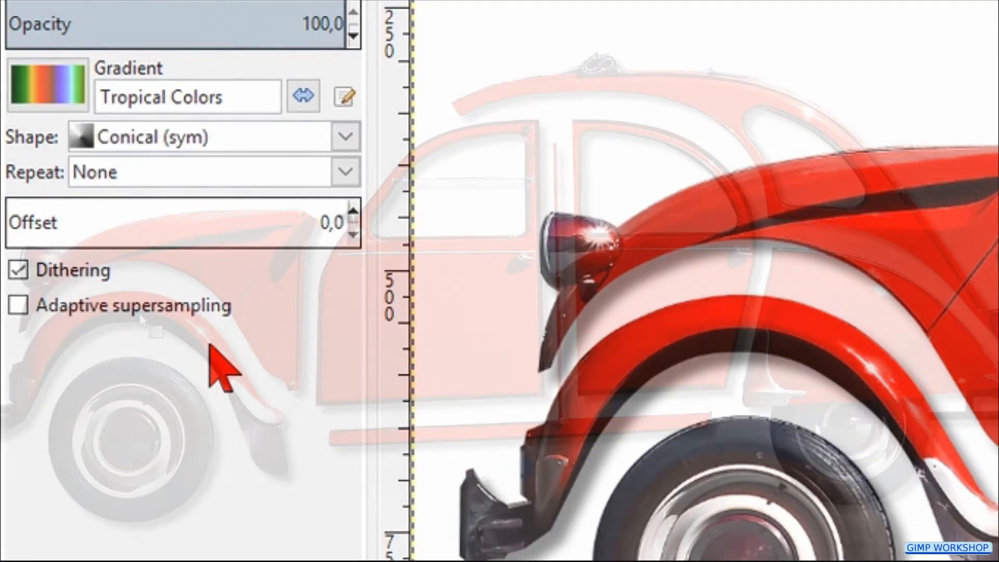